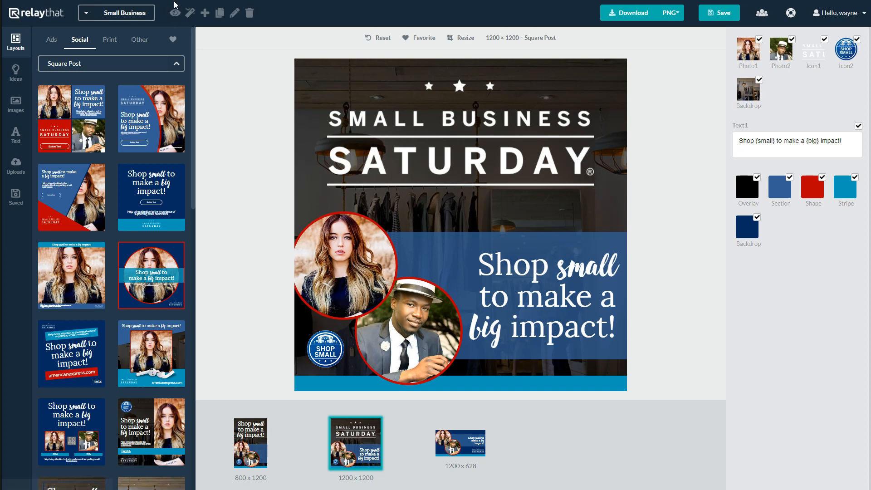
{"action": "mouse_move", "coordinate": [147, 5]}
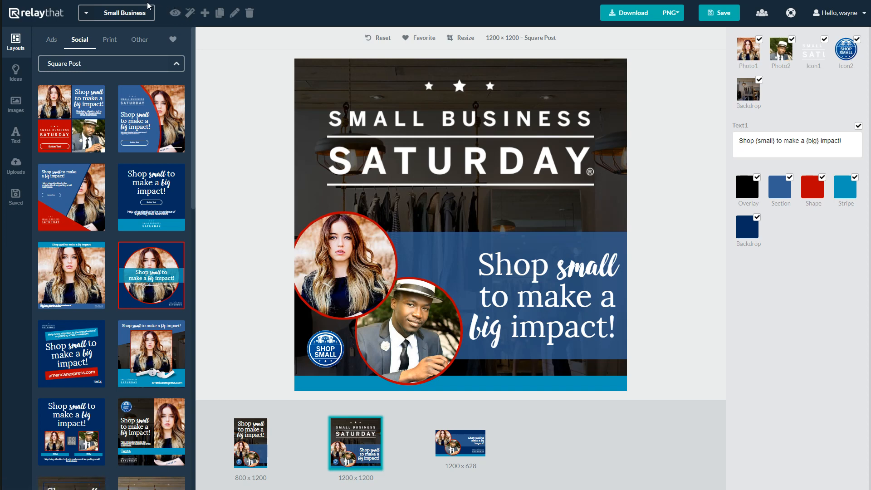
{"action": "mouse_move", "coordinate": [124, 18]}
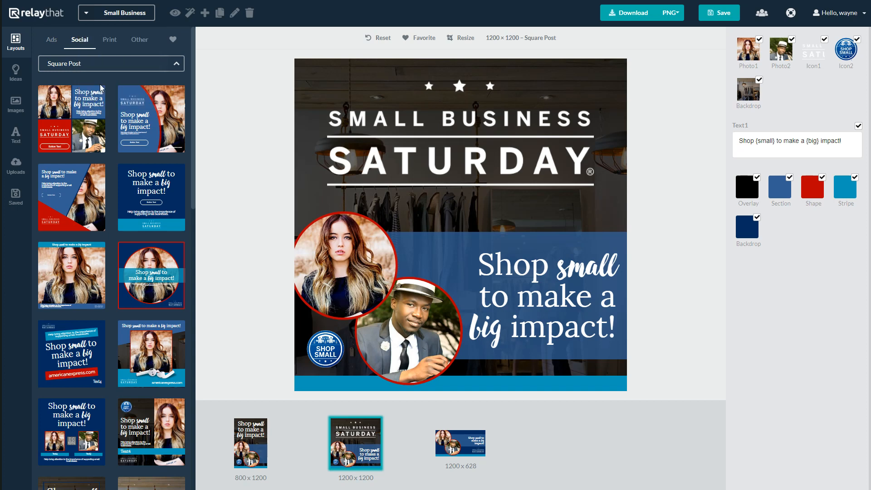
- Switch to the Healthcare workspace and view its empty Workspace Uploads list
{"action": "left_click", "coordinate": [116, 12]}
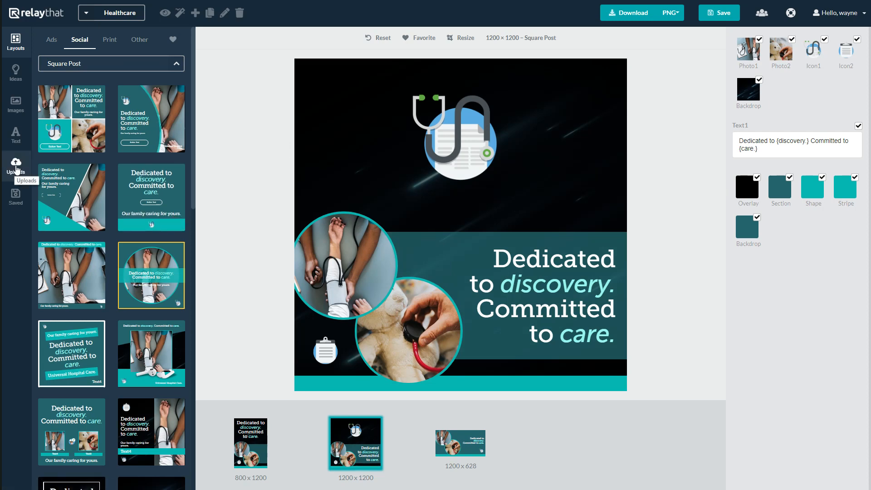
{"action": "left_click", "coordinate": [16, 165]}
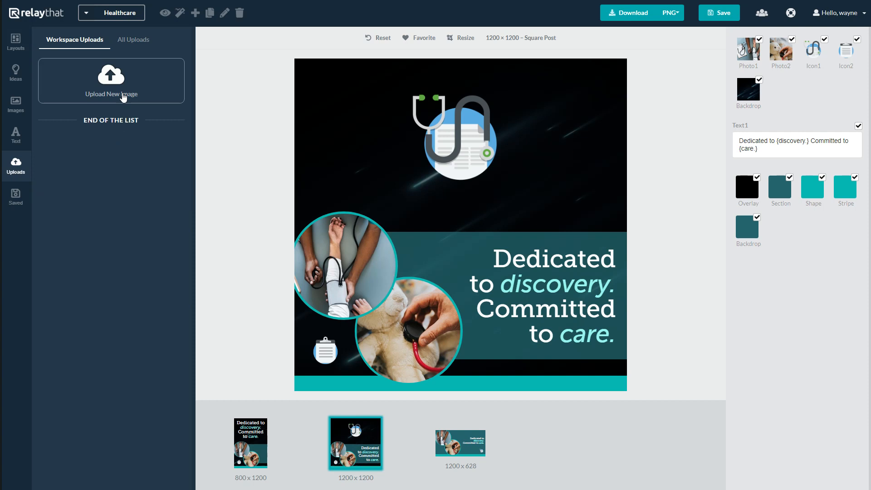
{"action": "mouse_move", "coordinate": [117, 110]}
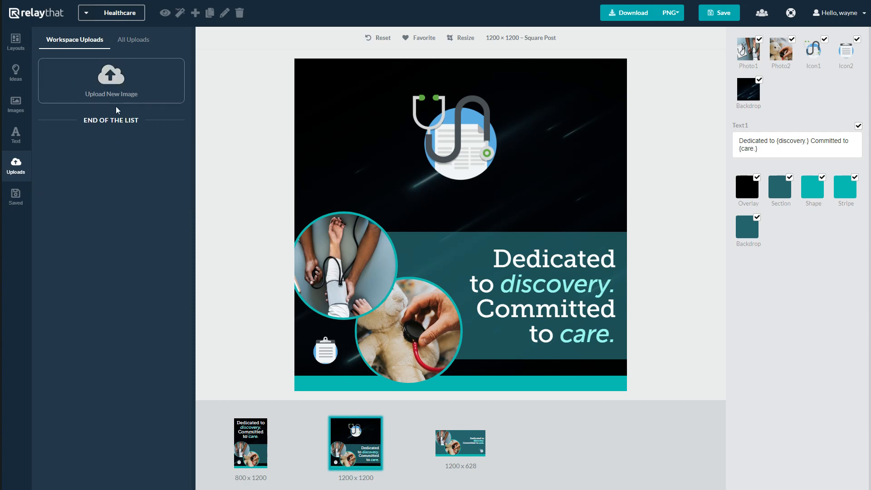
{"action": "mouse_move", "coordinate": [428, 196]}
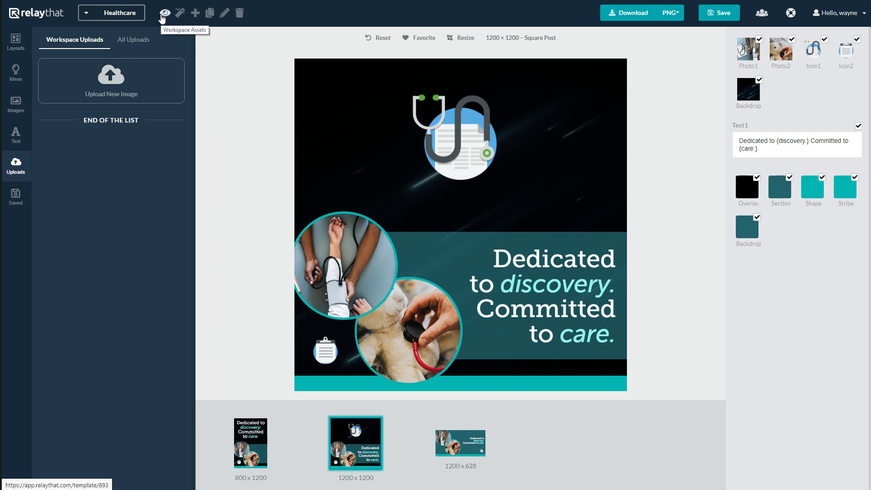
{"action": "mouse_move", "coordinate": [163, 26]}
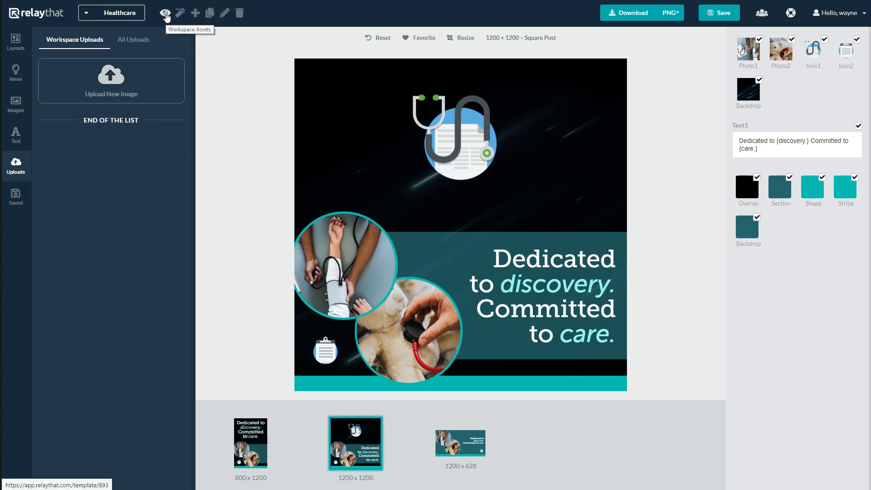
- Open the eye-shaped Workspace Assets board showing texts, photos, icons, backdrop and colours
{"action": "left_click", "coordinate": [165, 13]}
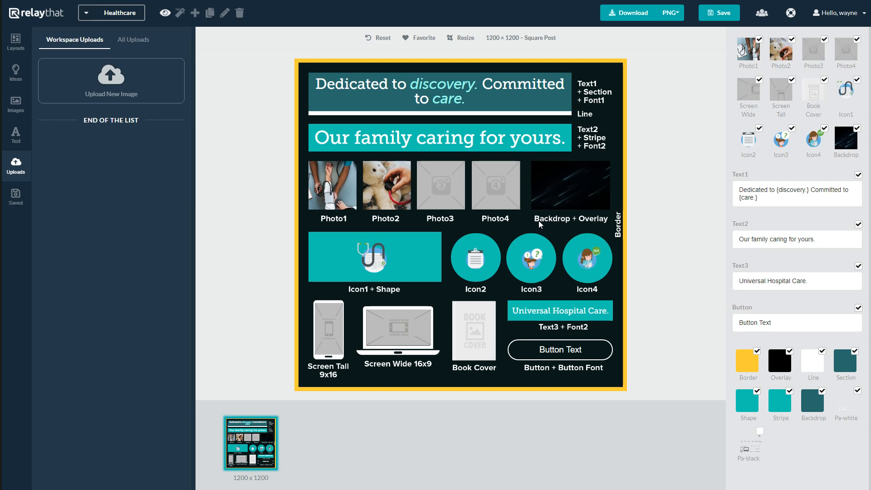
{"action": "mouse_move", "coordinate": [524, 204]}
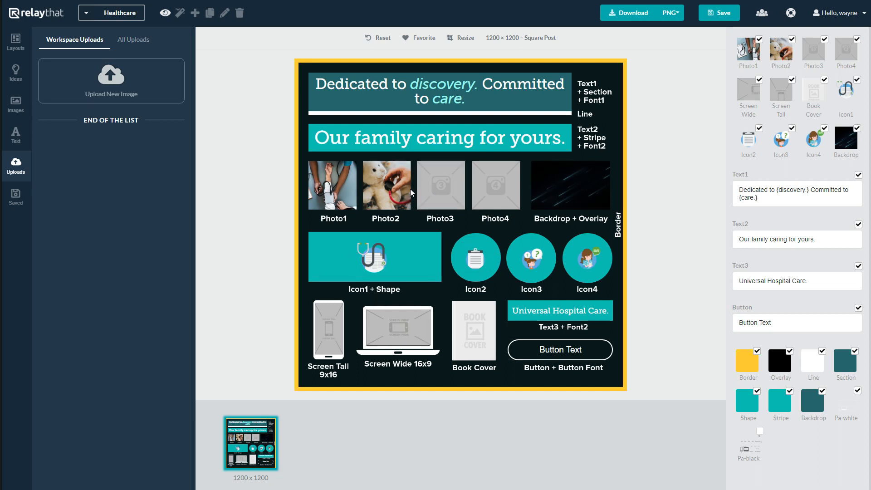
{"action": "mouse_move", "coordinate": [332, 198]}
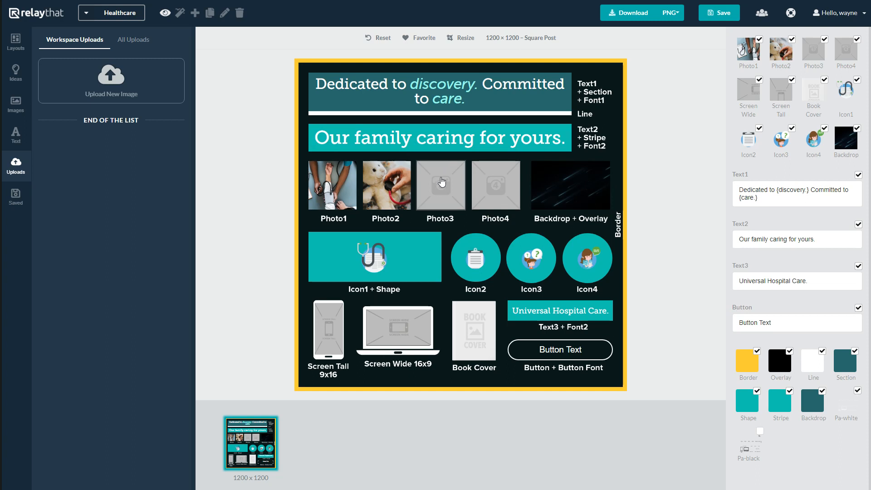
{"action": "mouse_move", "coordinate": [400, 186]}
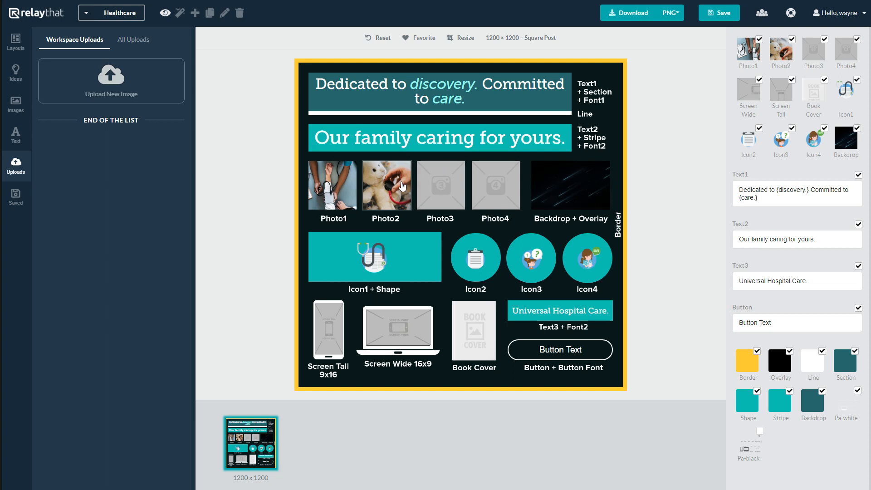
{"action": "mouse_move", "coordinate": [378, 196]}
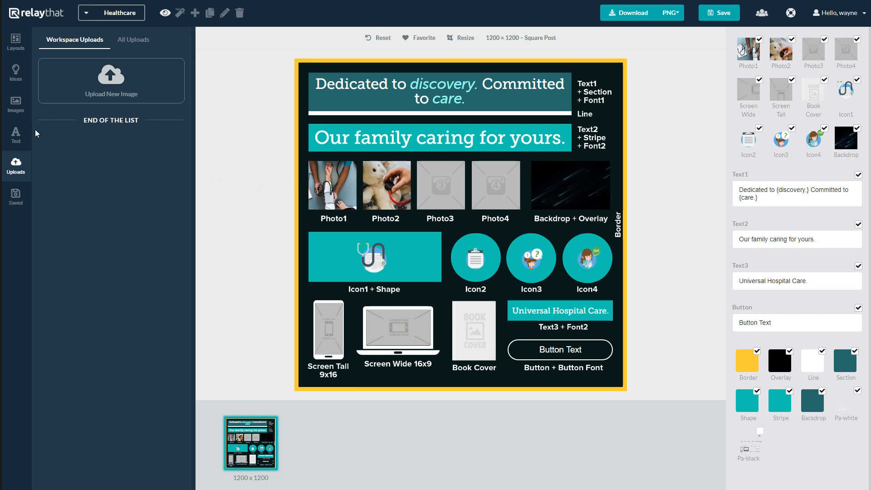
- Search free photos for 'health' and fill Photo3 and Photo4 with doctor and stethoscope images
{"action": "left_click", "coordinate": [16, 105]}
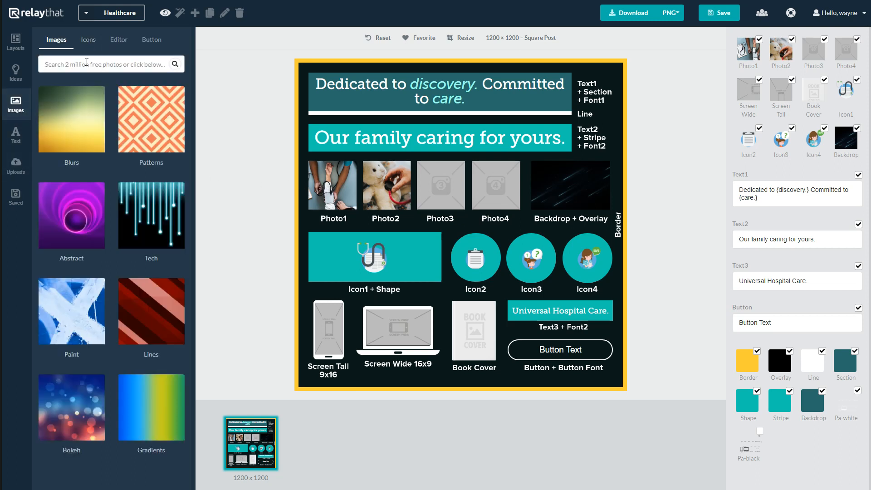
{"action": "type", "text": "health"}
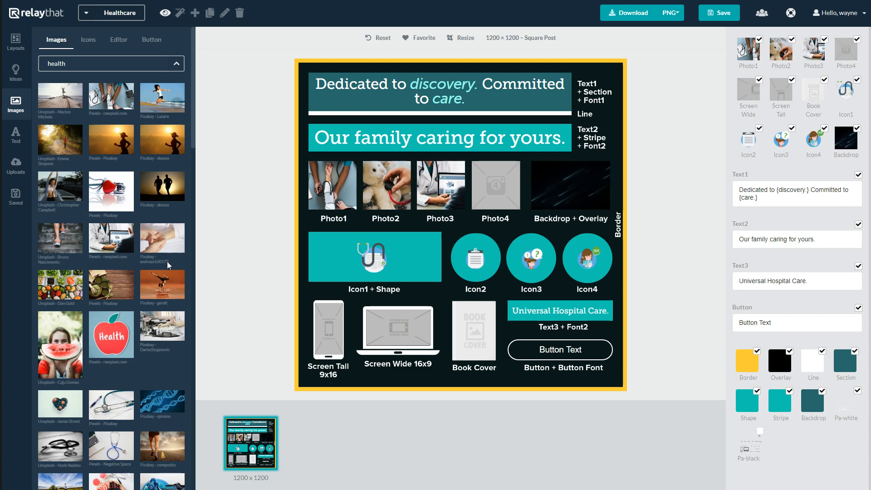
{"action": "scroll", "scroll_direction": "down", "scroll_amount": 3}
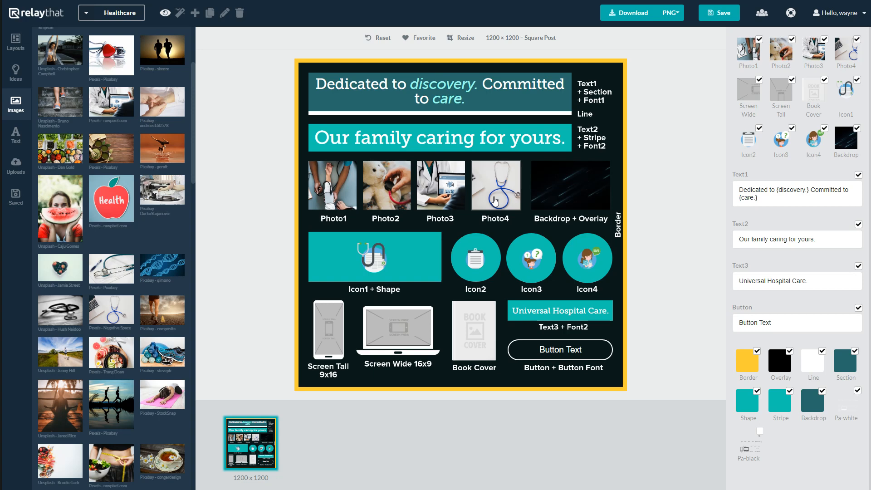
{"action": "mouse_move", "coordinate": [580, 185]}
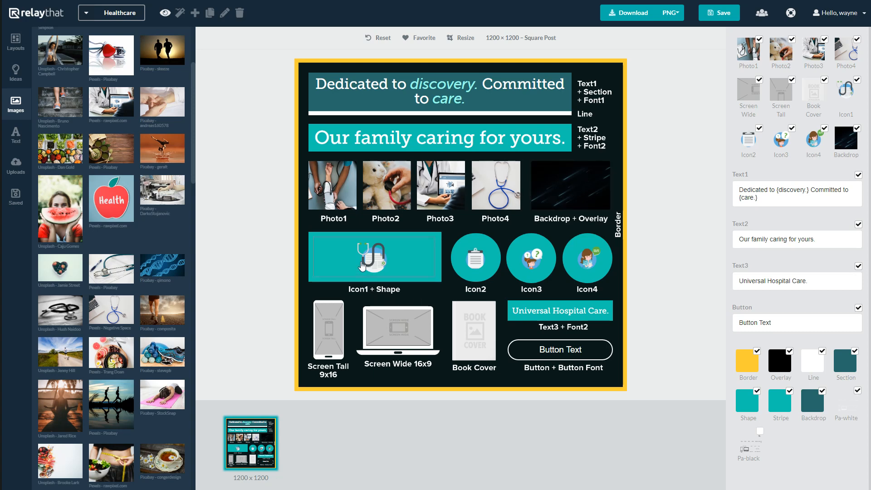
{"action": "mouse_move", "coordinate": [403, 260]}
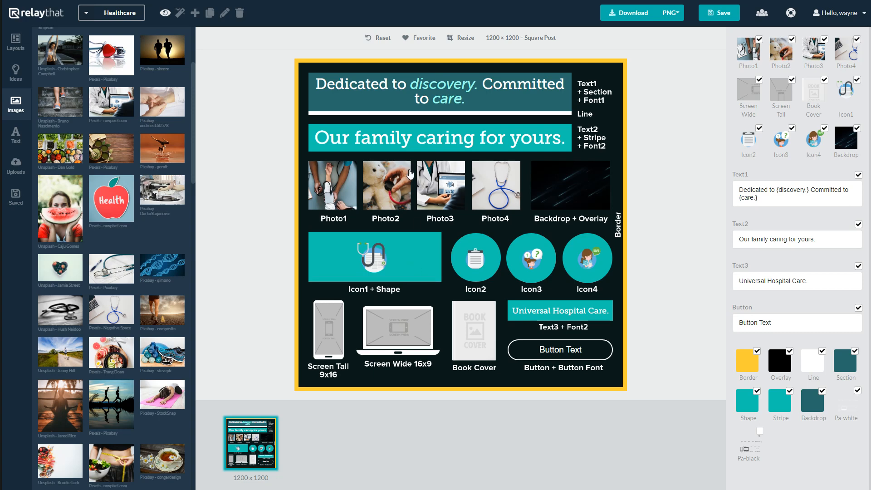
- Change the second text to 'Our family caring for yours' without the period
{"action": "left_click", "coordinate": [16, 134]}
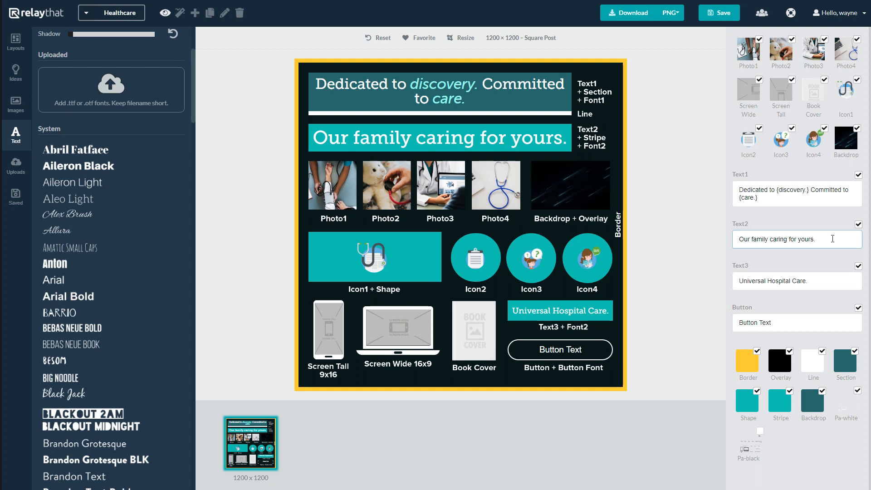
{"action": "key", "text": "Backspace"}
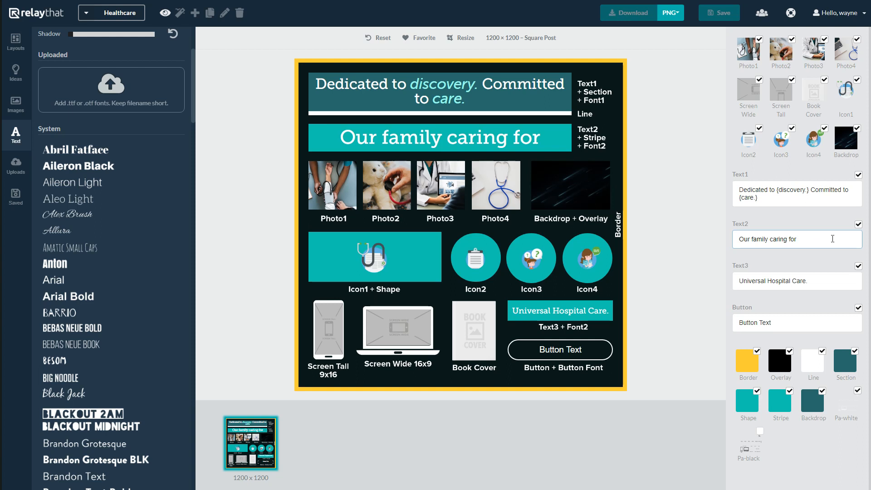
{"action": "type", "text": "everything"}
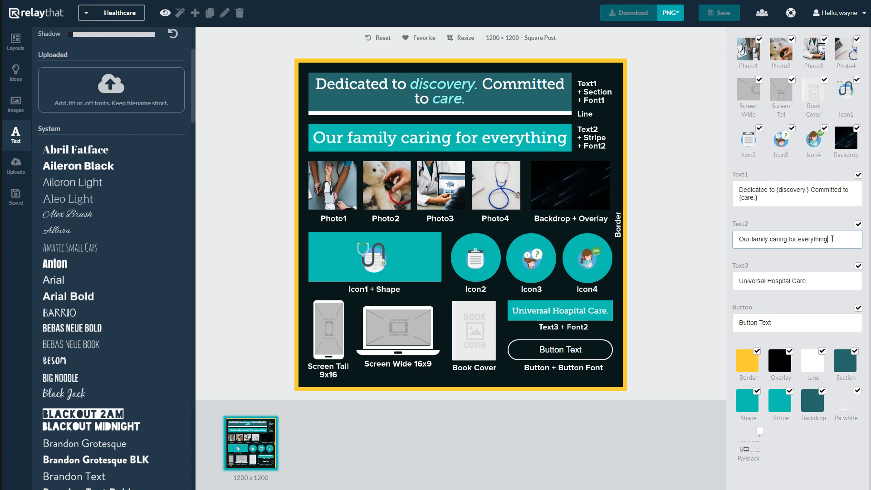
{"action": "key", "text": "Backspace"}
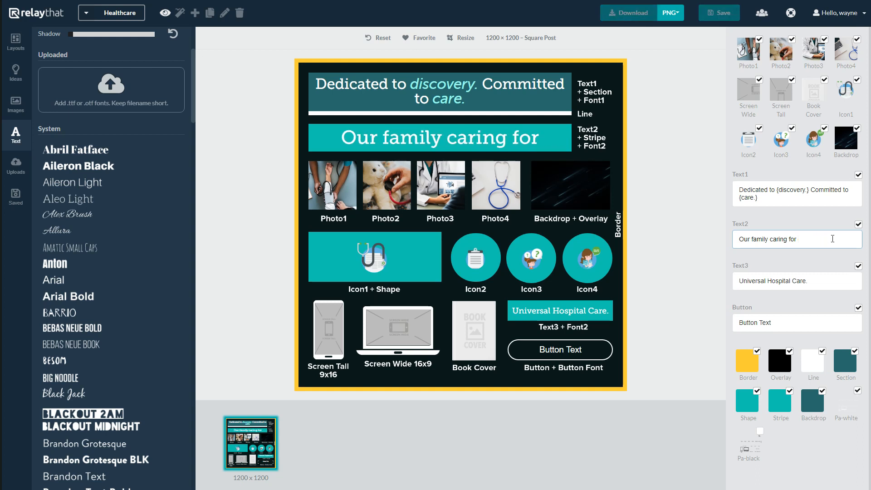
{"action": "type", "text": "yours"}
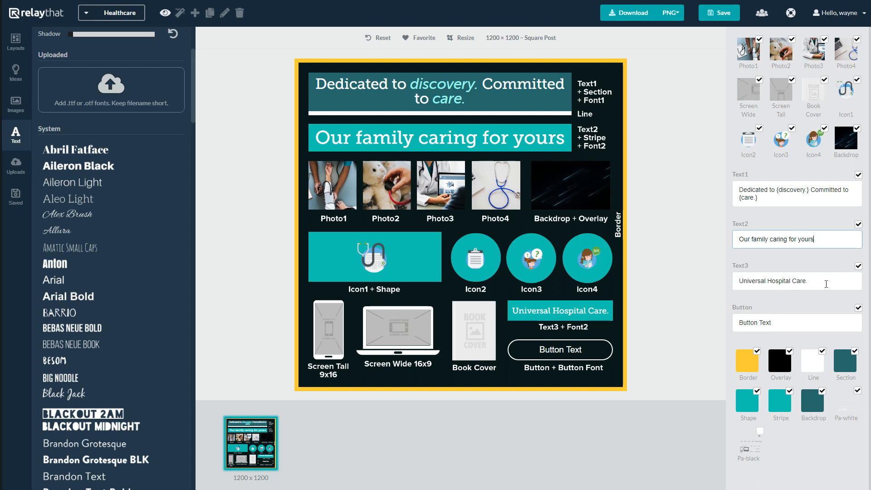
{"action": "type", "text": "ww"}
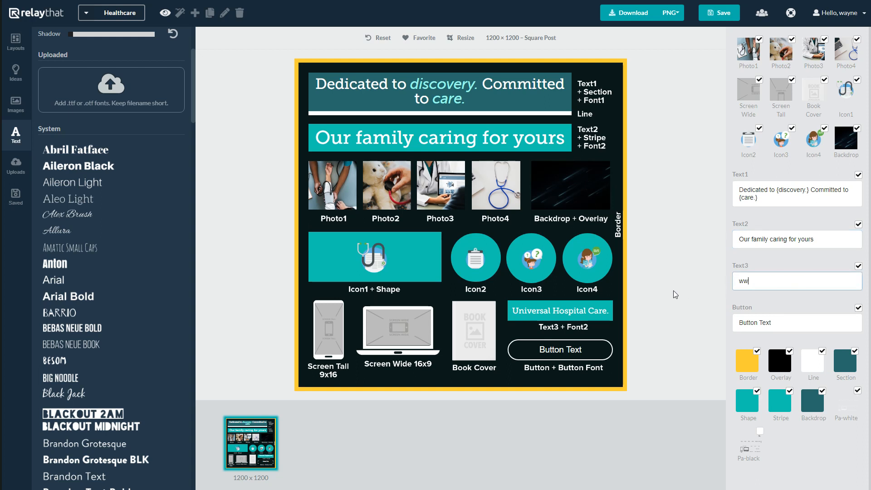
{"action": "type", "text": "www."}
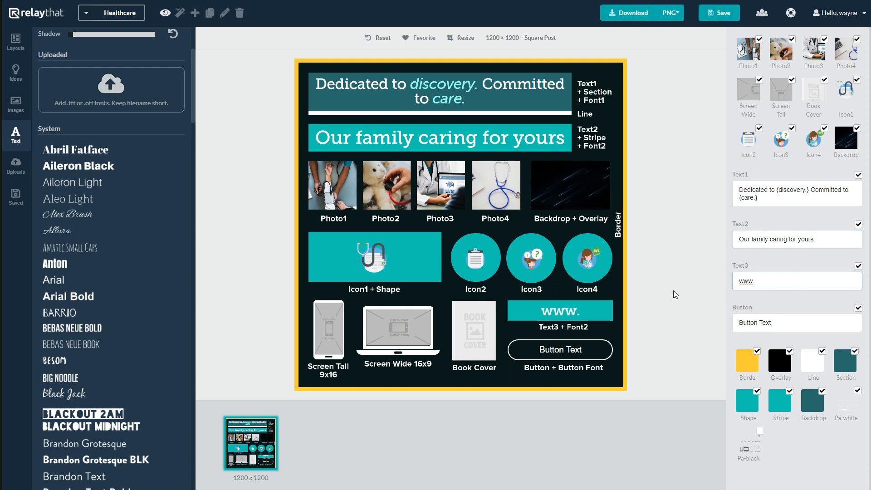
{"action": "type", "text": "gethelp"}
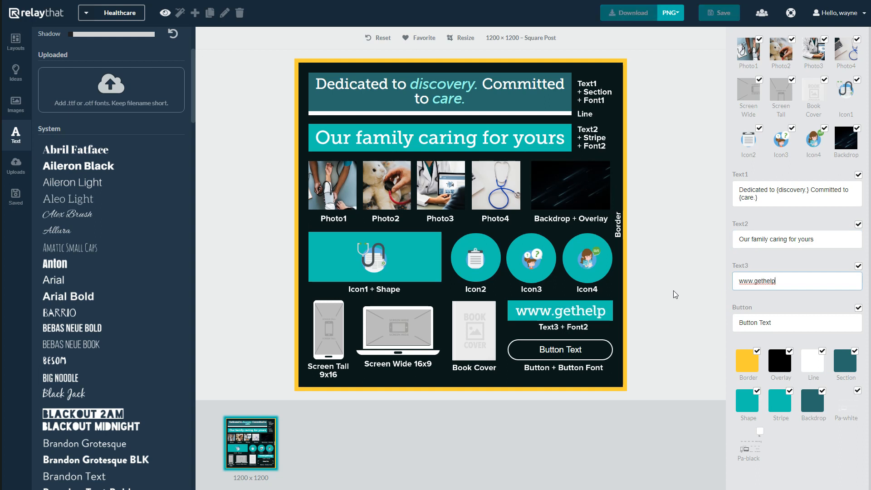
{"action": "type", "text": ".com"}
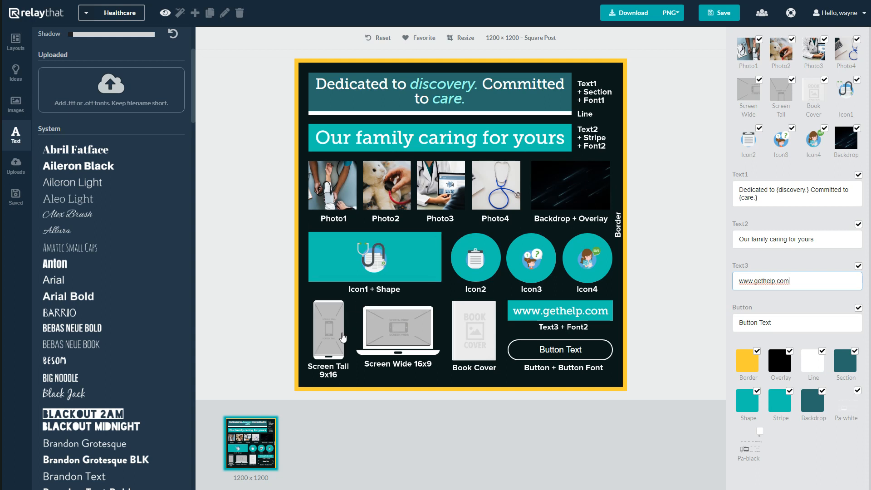
{"action": "mouse_move", "coordinate": [396, 332]}
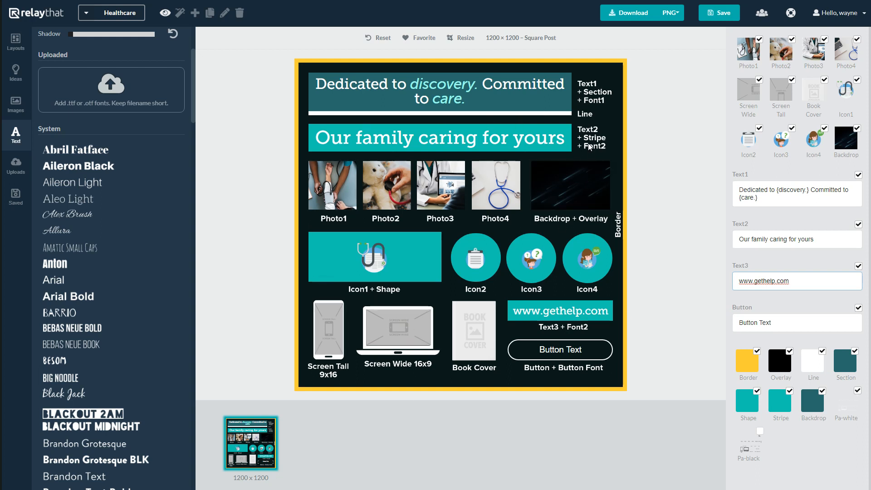
{"action": "mouse_move", "coordinate": [433, 304]}
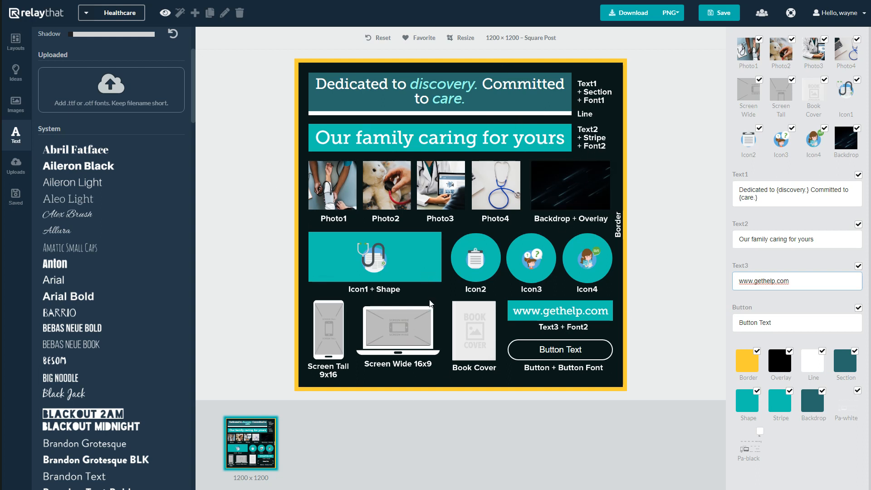
{"action": "mouse_move", "coordinate": [17, 72]}
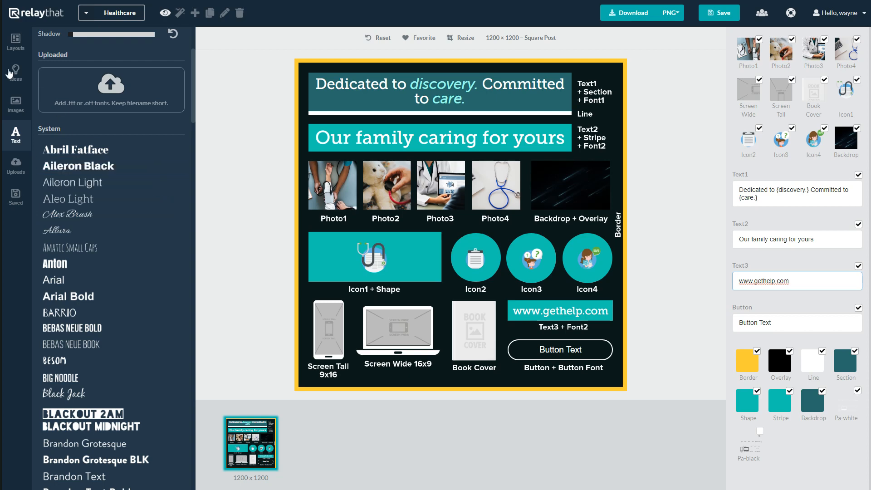
- Browse the Ads, Social, Print and Other layout categories, then list Facebook Ad layouts
{"action": "left_click", "coordinate": [15, 42]}
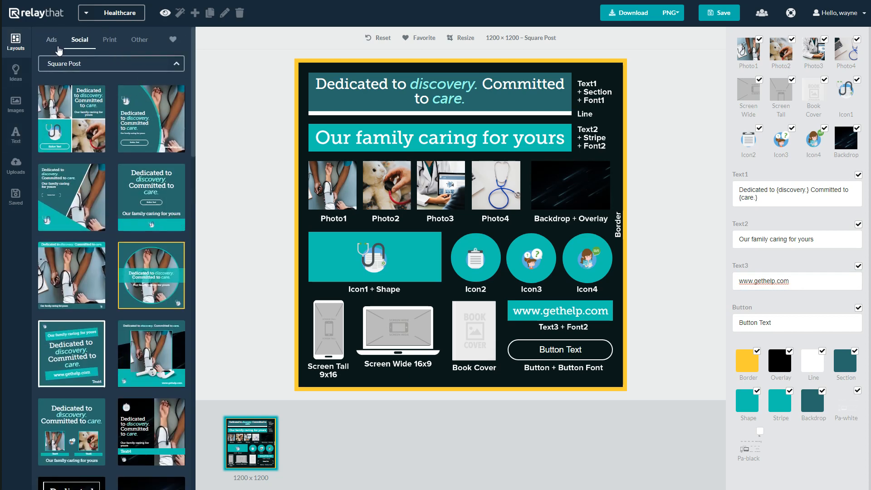
{"action": "left_click", "coordinate": [51, 40]}
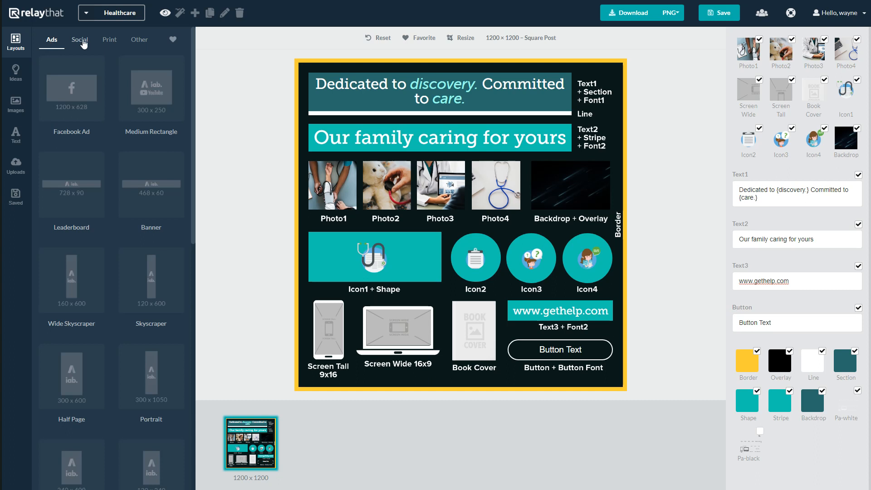
{"action": "left_click", "coordinate": [109, 39]}
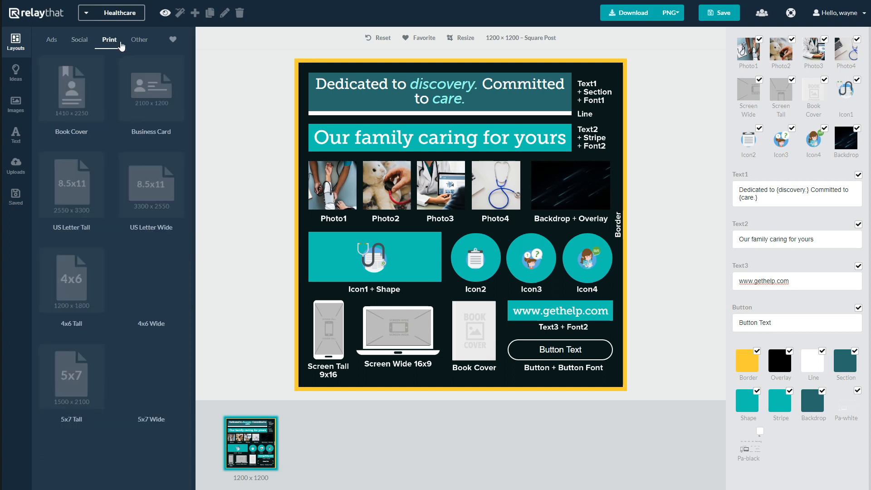
{"action": "left_click", "coordinate": [139, 39]}
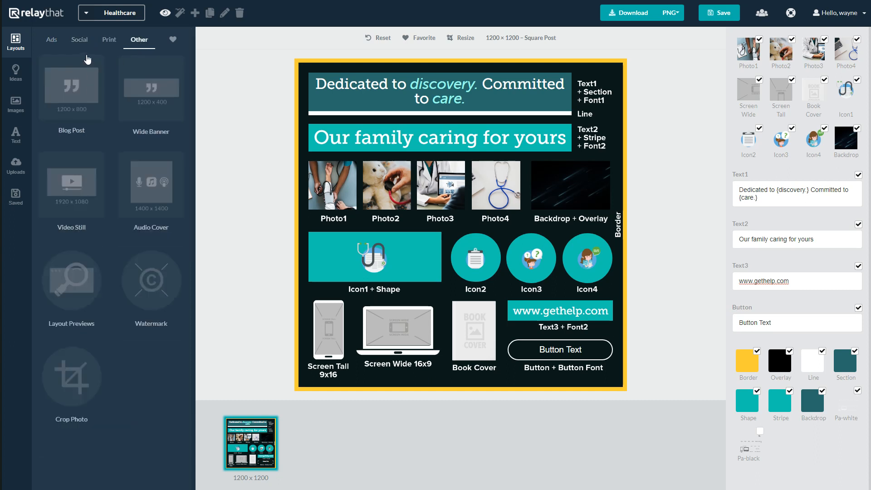
{"action": "left_click", "coordinate": [51, 39]}
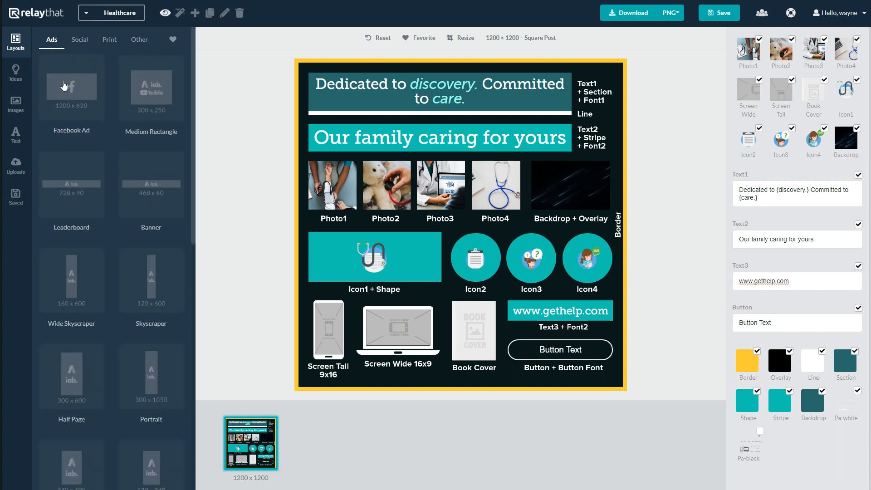
{"action": "mouse_move", "coordinate": [65, 102]}
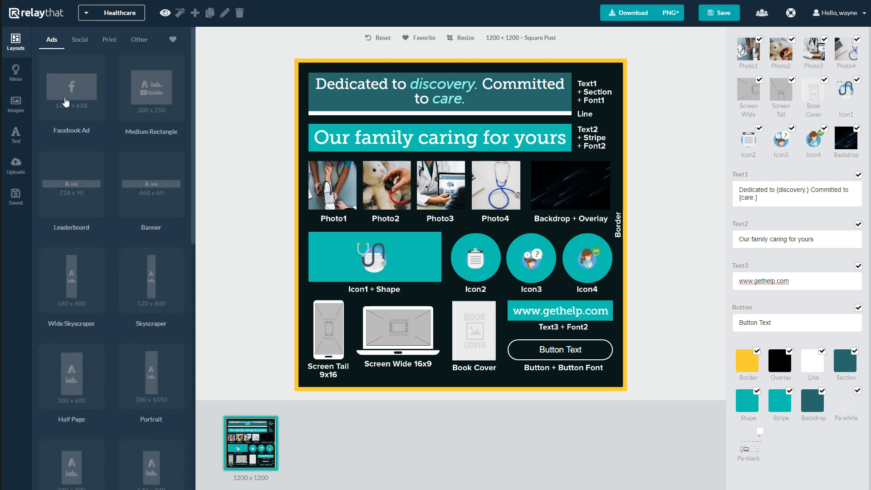
{"action": "left_click", "coordinate": [71, 86]}
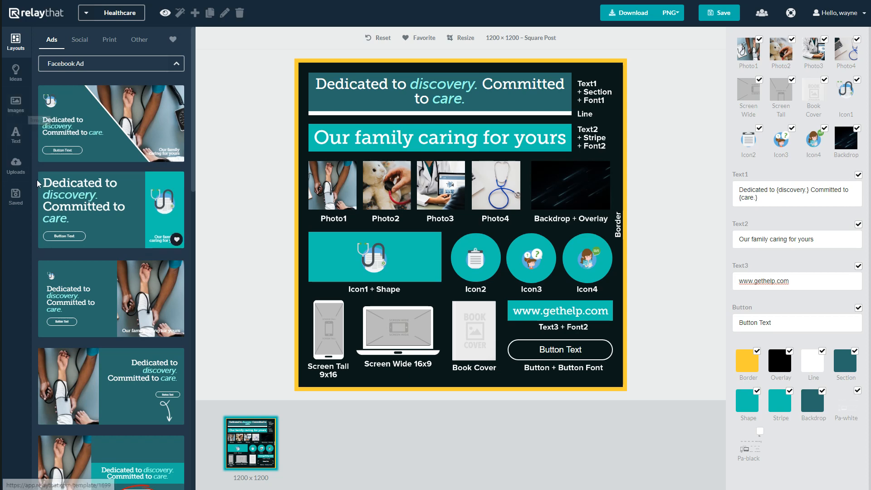
{"action": "mouse_move", "coordinate": [92, 230]}
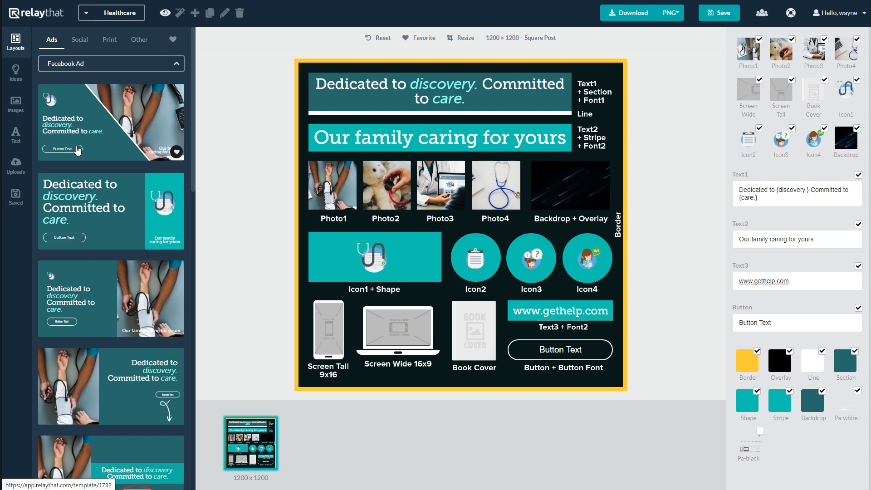
- Try two Facebook Ad layouts, ending on the 1200×628 blood-pressure photo design
{"action": "left_click", "coordinate": [110, 122]}
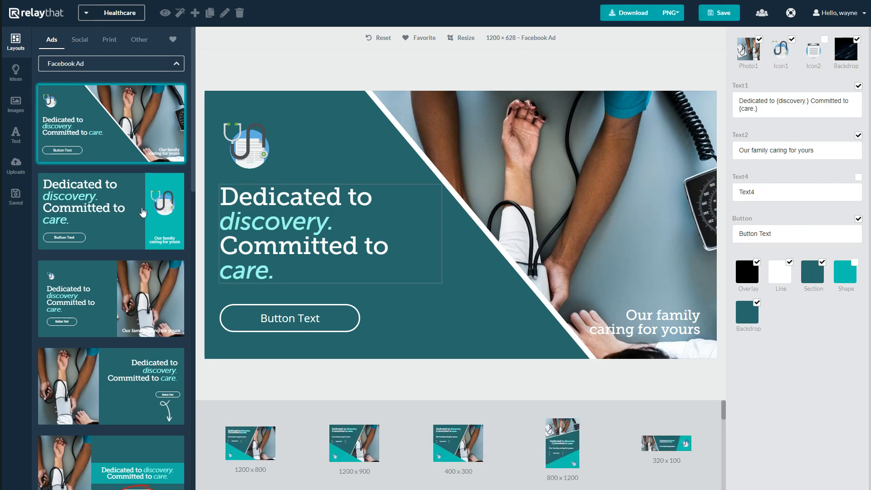
{"action": "left_click", "coordinate": [111, 293]}
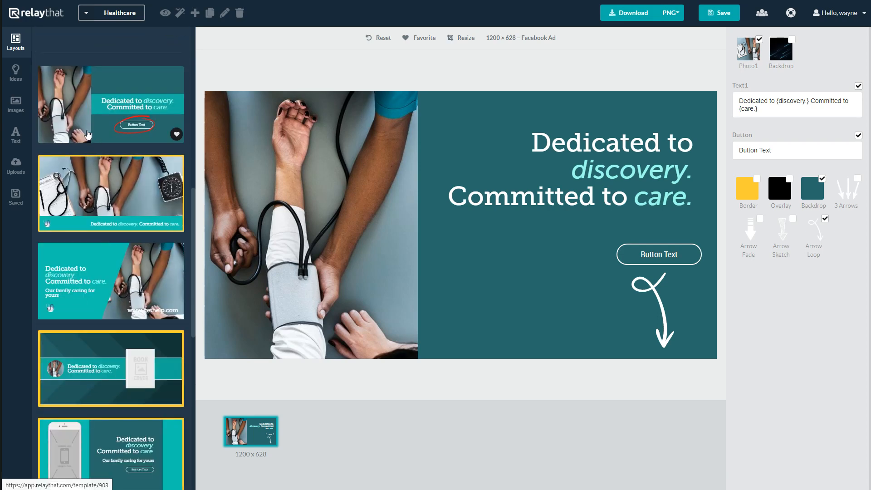
{"action": "scroll", "scroll_direction": "down", "scroll_amount": 3}
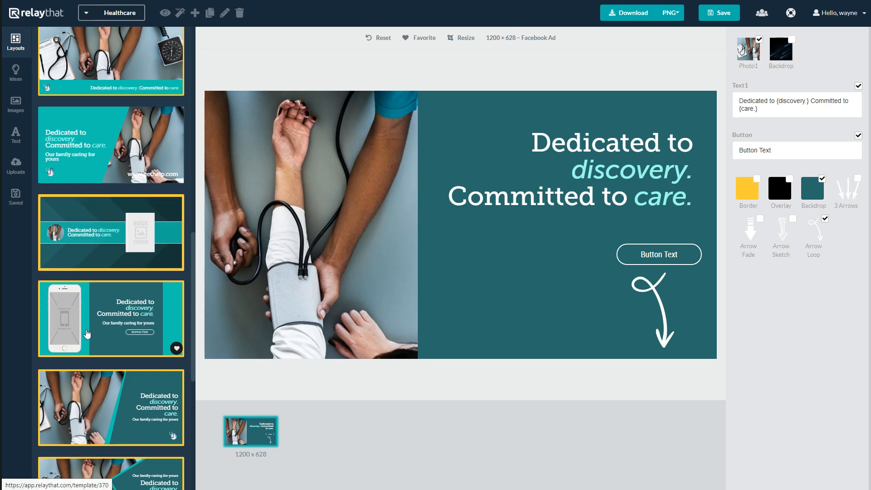
{"action": "mouse_move", "coordinate": [91, 338]}
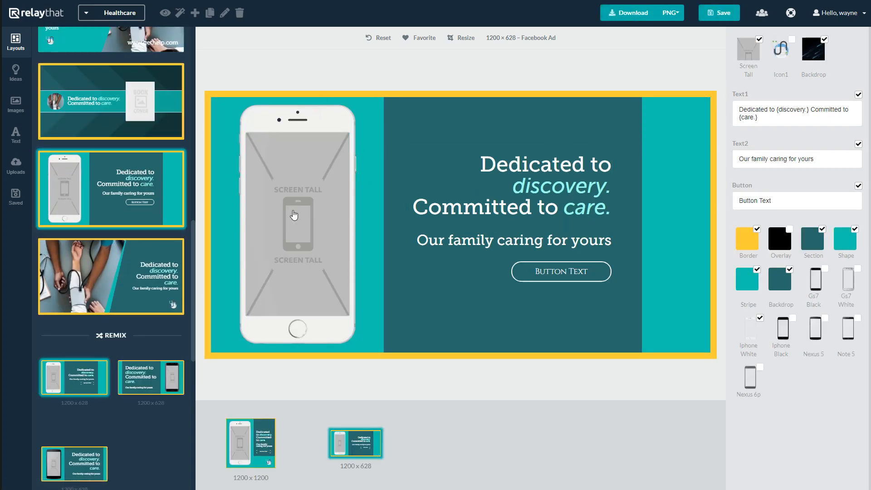
{"action": "mouse_move", "coordinate": [330, 228]}
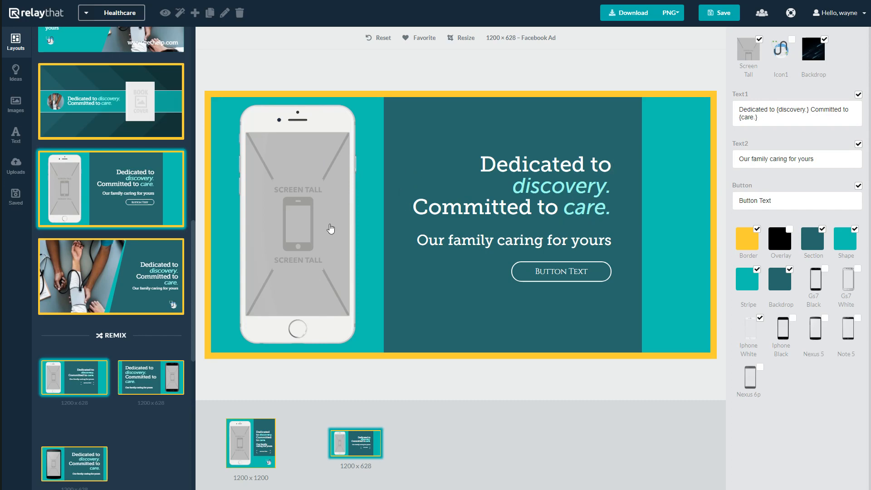
- Apply a Remix layout with an angled teal panel and yellow border over the photo
{"action": "scroll", "scroll_direction": "down", "scroll_amount": 3}
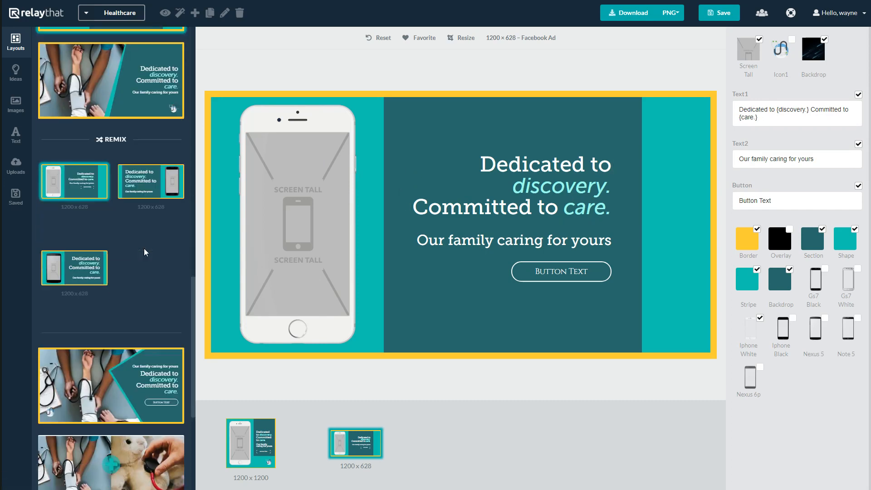
{"action": "left_click", "coordinate": [74, 192]}
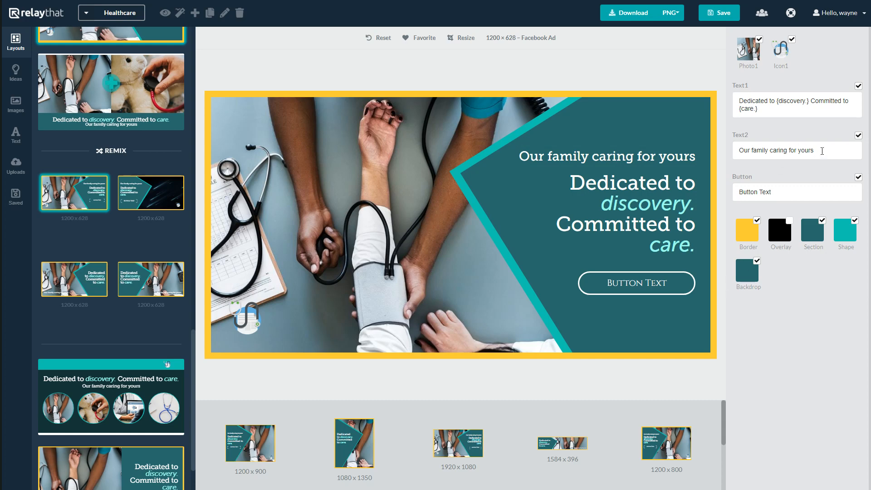
- Apply the layout with headline above four circular health photos on a dark background
{"action": "left_click", "coordinate": [784, 150]}
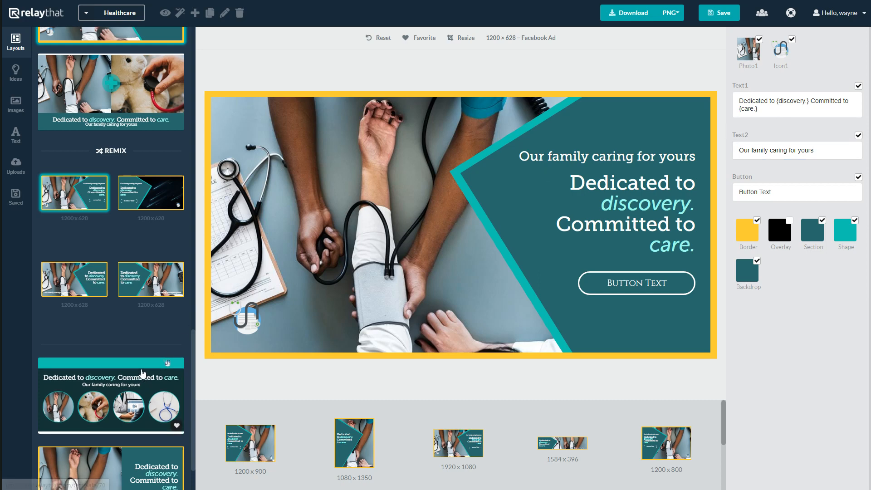
{"action": "left_click", "coordinate": [110, 333]}
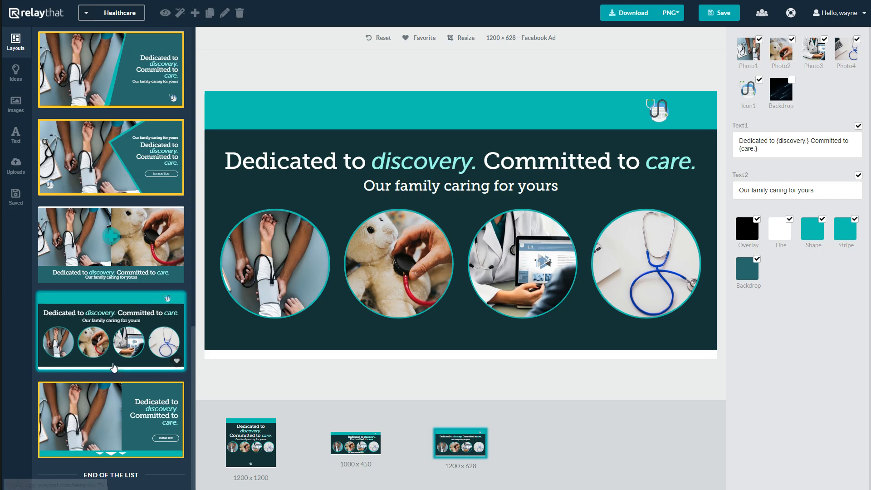
- Apply the split layout pairing blood-pressure and teddy-bear photos around a teal plus
{"action": "left_click", "coordinate": [111, 245]}
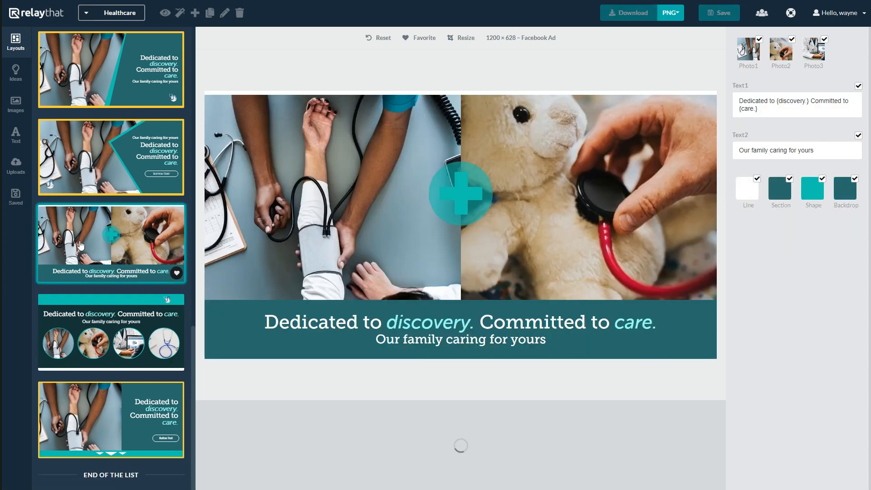
{"action": "mouse_move", "coordinate": [87, 285]}
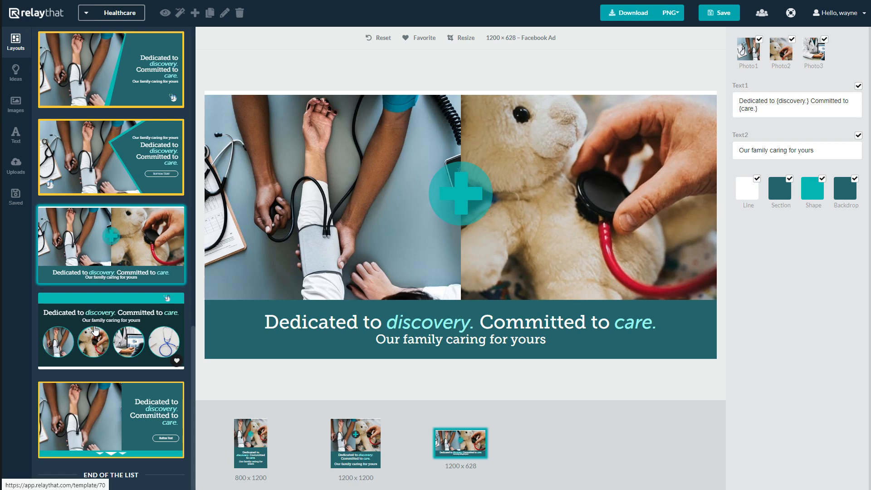
{"action": "mouse_move", "coordinate": [94, 325]}
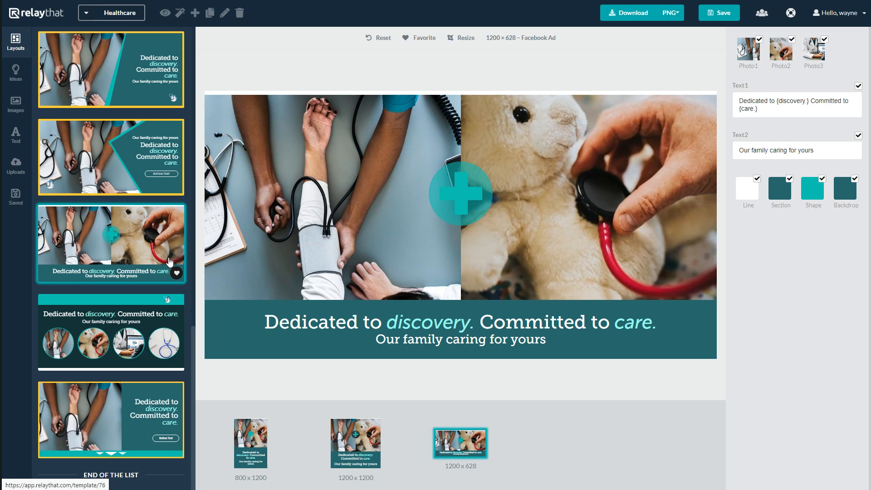
{"action": "mouse_move", "coordinate": [393, 235]}
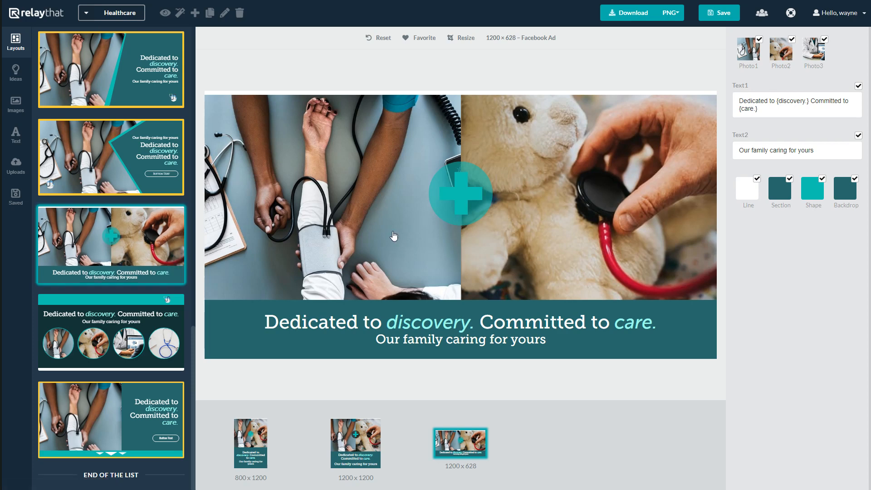
{"action": "mouse_move", "coordinate": [387, 235]}
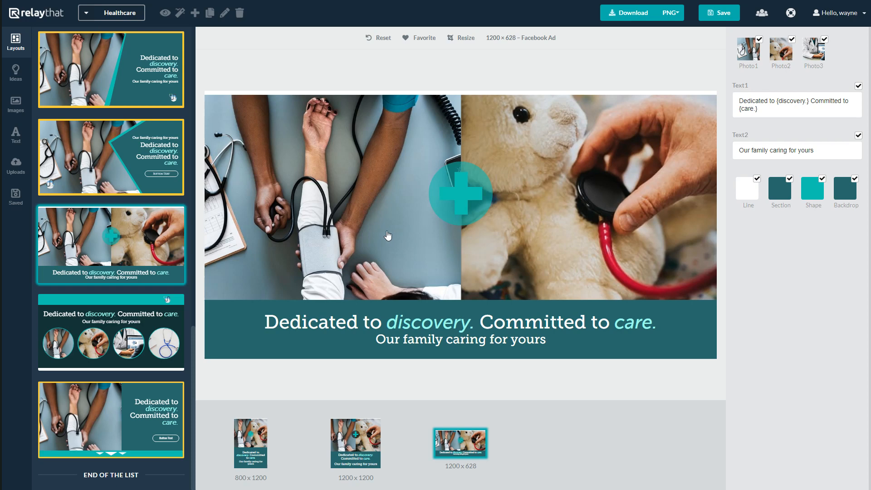
{"action": "mouse_move", "coordinate": [385, 237]}
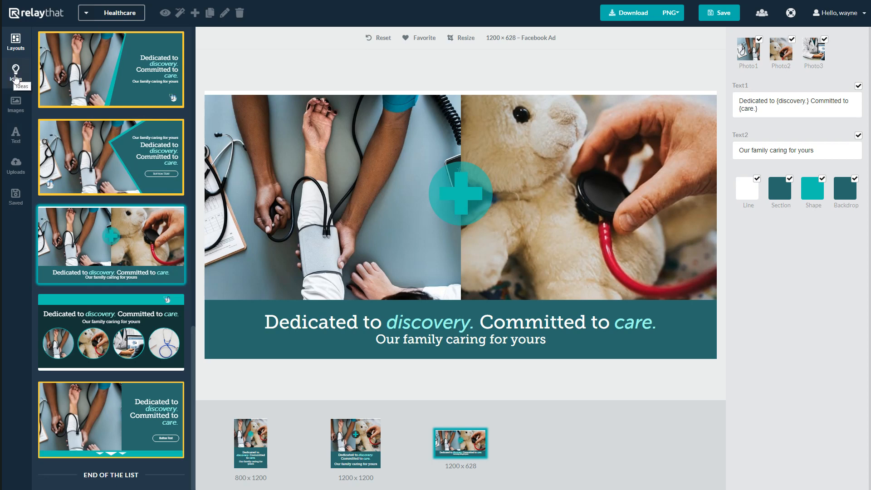
- Scroll through the colour scheme ideas, then switch to the Font Pair presets
{"action": "left_click", "coordinate": [15, 72]}
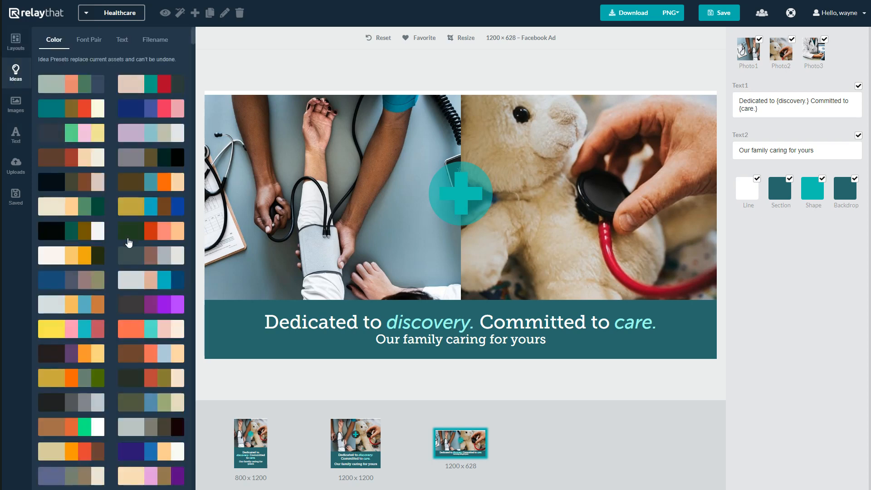
{"action": "scroll", "scroll_direction": "down", "scroll_amount": 3}
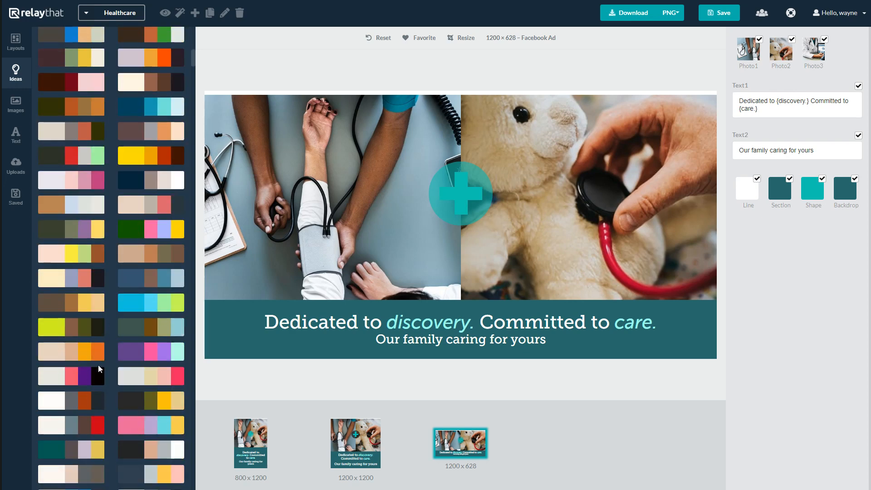
{"action": "scroll", "scroll_direction": "down", "scroll_amount": 3}
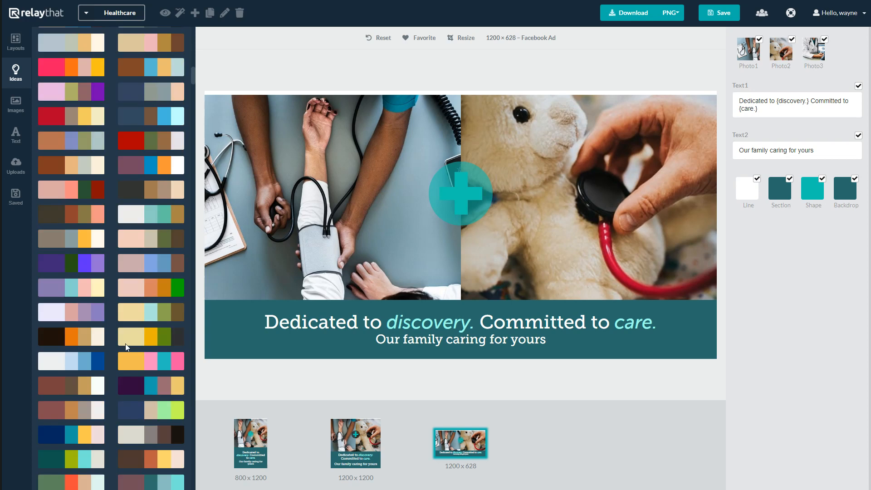
{"action": "scroll", "scroll_direction": "down", "scroll_amount": 3}
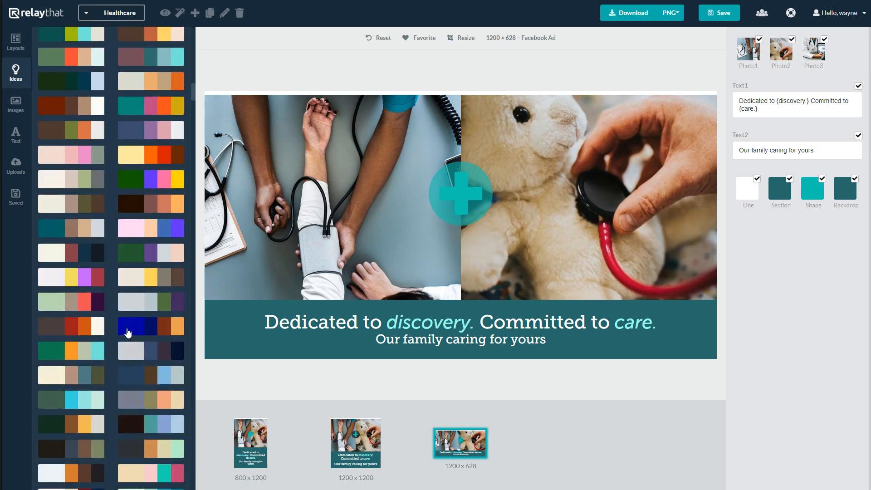
{"action": "mouse_move", "coordinate": [130, 302]}
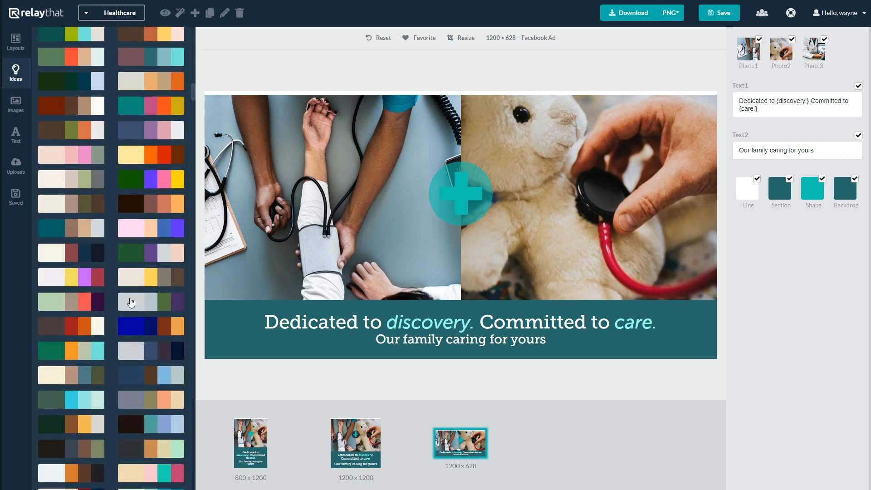
{"action": "mouse_move", "coordinate": [78, 232]}
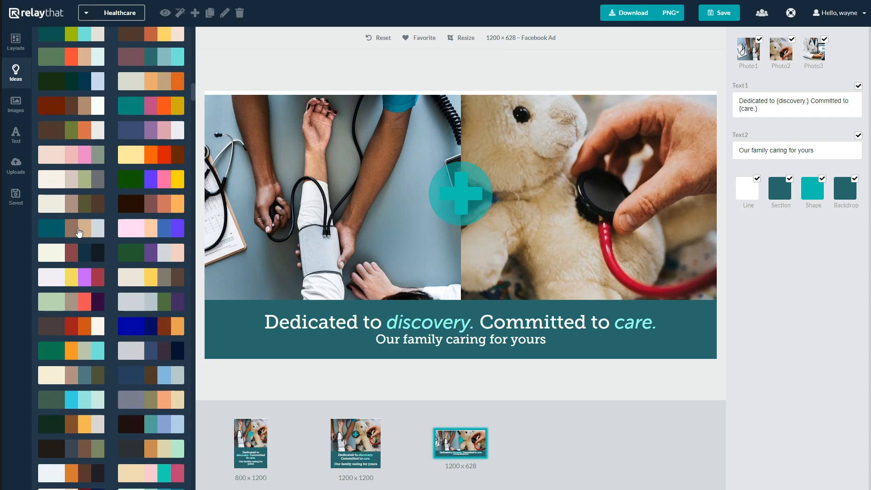
{"action": "mouse_move", "coordinate": [75, 293]}
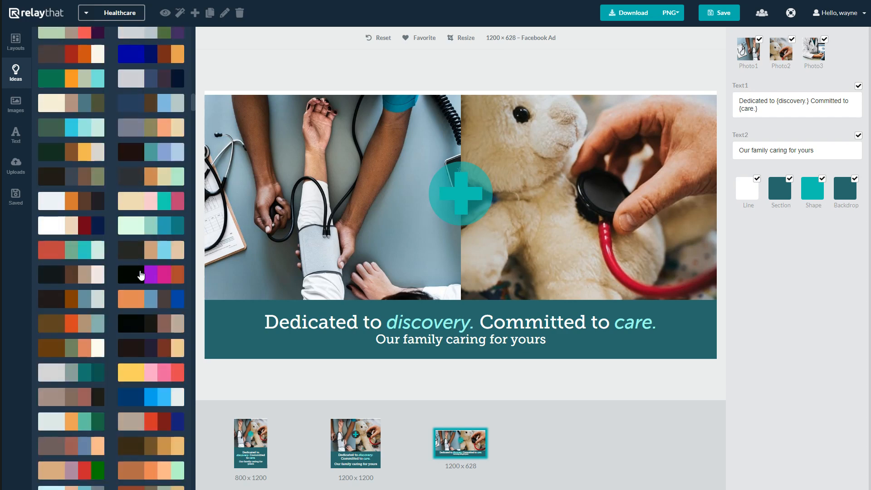
{"action": "mouse_move", "coordinate": [121, 290]}
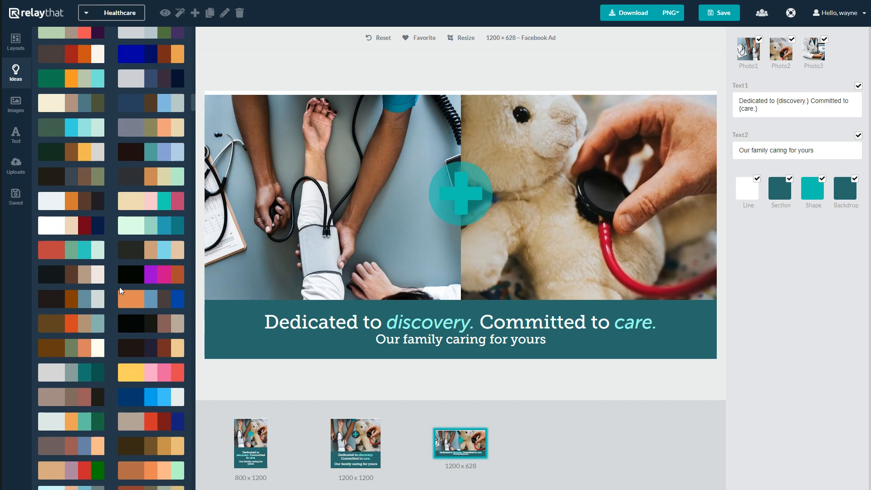
{"action": "mouse_move", "coordinate": [121, 292]}
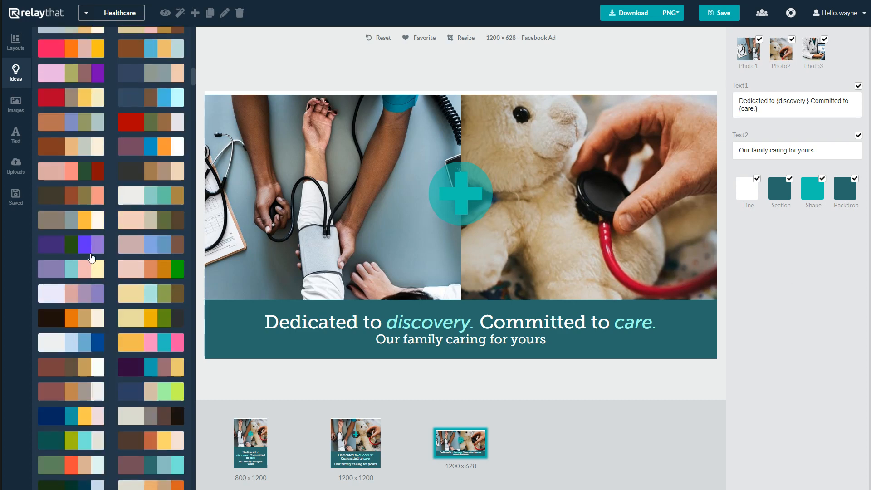
{"action": "scroll", "scroll_direction": "down", "scroll_amount": 3}
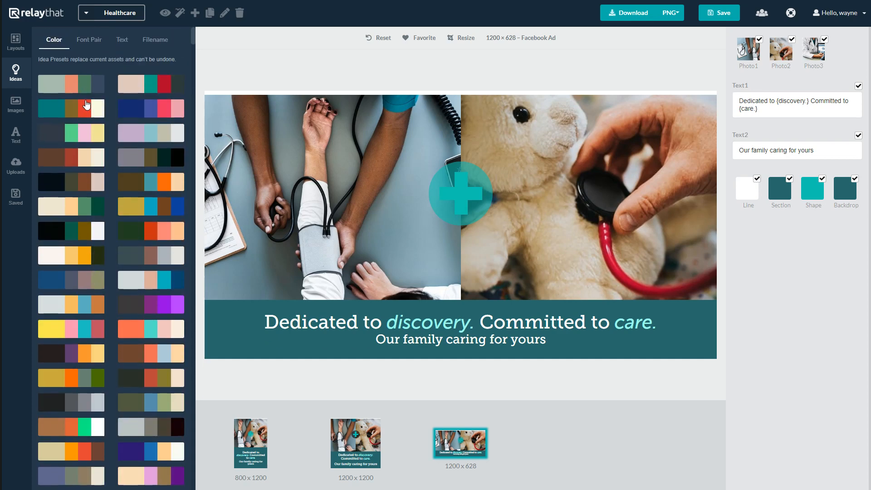
{"action": "left_click", "coordinate": [89, 39]}
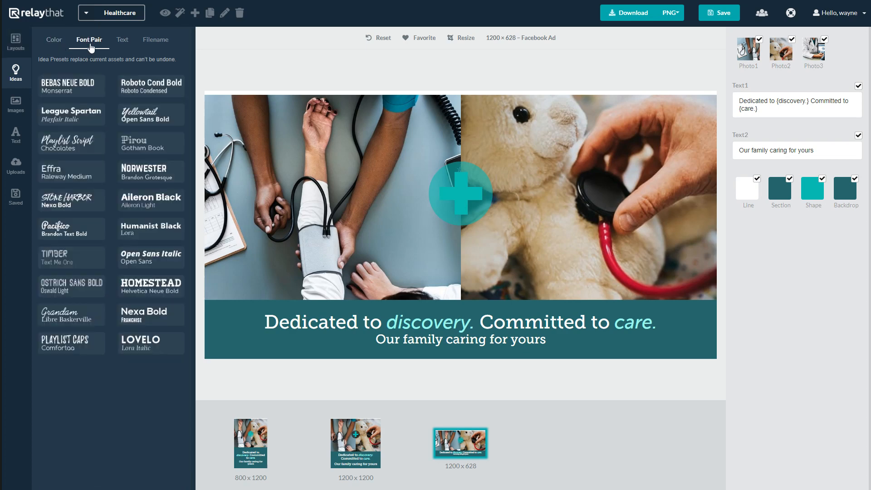
{"action": "mouse_move", "coordinate": [67, 195]}
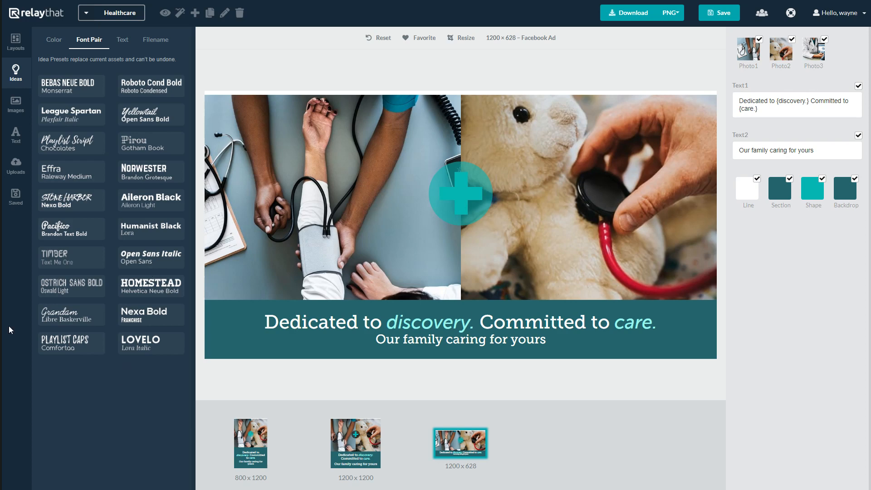
{"action": "mouse_move", "coordinate": [54, 263]}
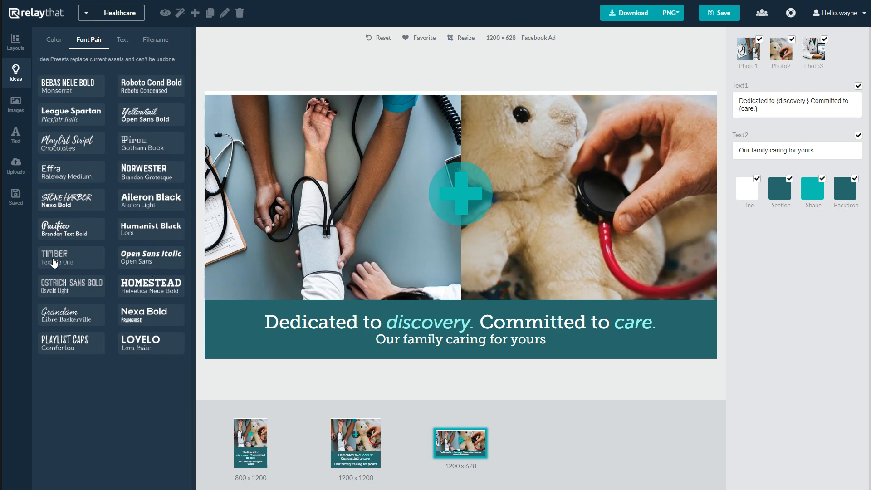
{"action": "mouse_move", "coordinate": [50, 229]}
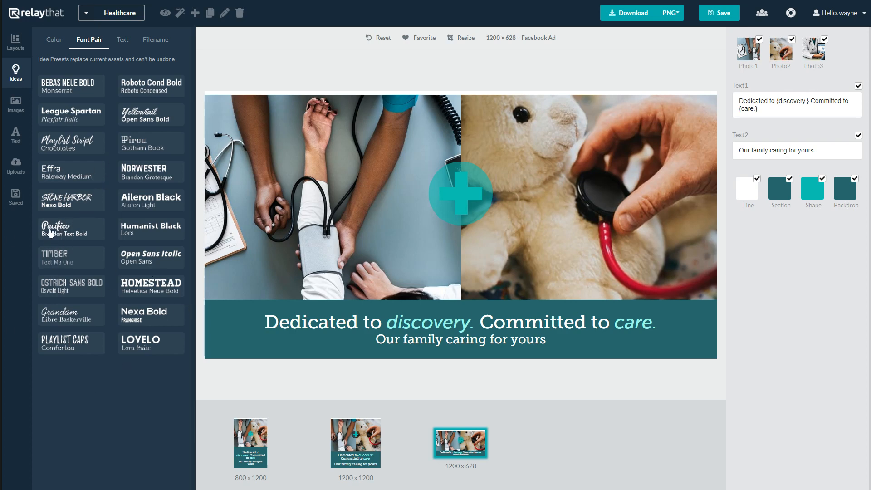
- Preview the Pacifico, bold all-caps and Playlist Caps pairs, then keep a script-and-serif font pair
{"action": "left_click", "coordinate": [56, 228]}
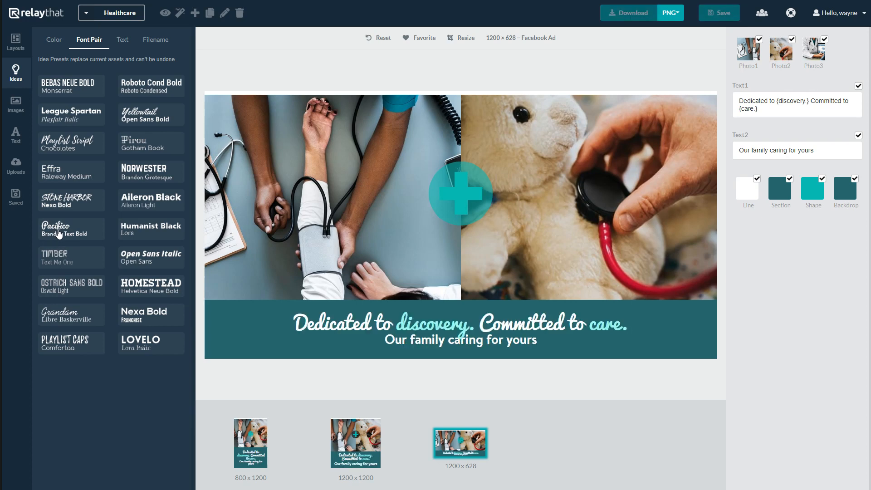
{"action": "left_click", "coordinate": [460, 323]}
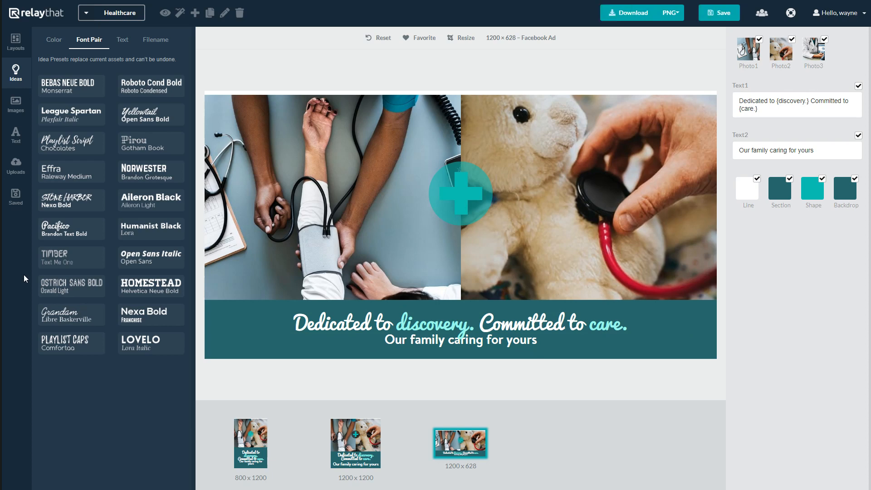
{"action": "left_click", "coordinate": [72, 285]}
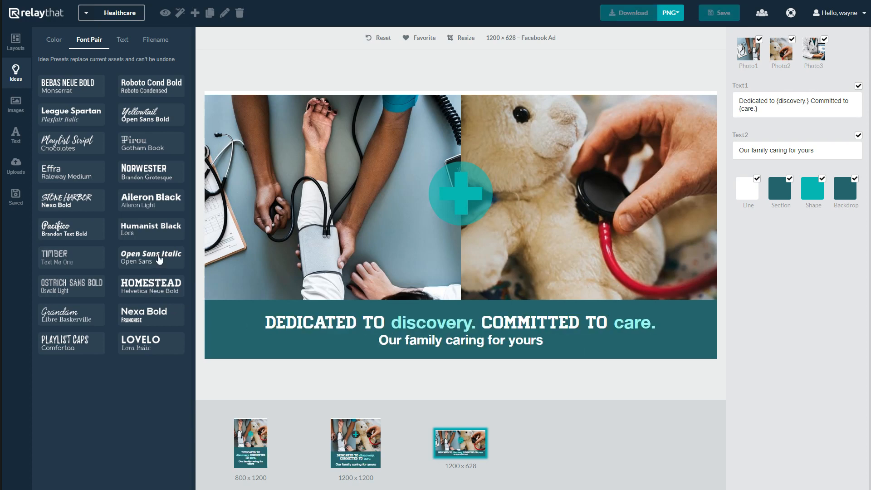
{"action": "left_click", "coordinate": [151, 343]}
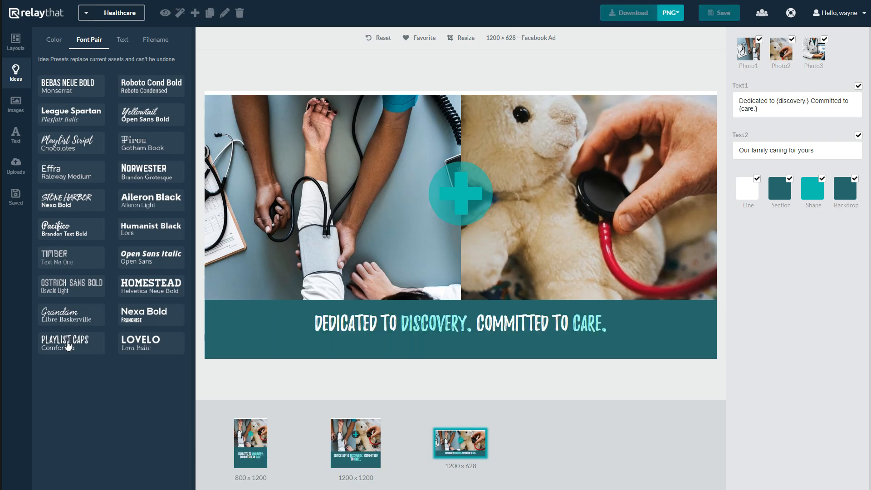
{"action": "left_click", "coordinate": [71, 314]}
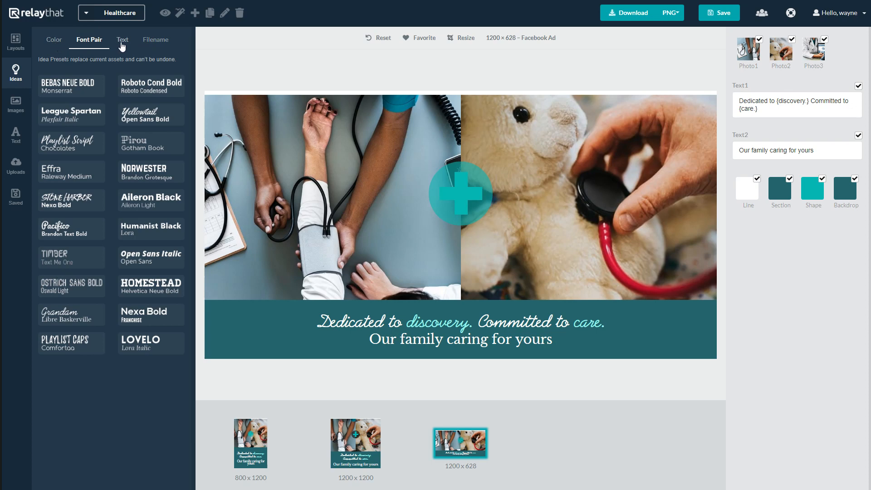
{"action": "left_click", "coordinate": [121, 39]}
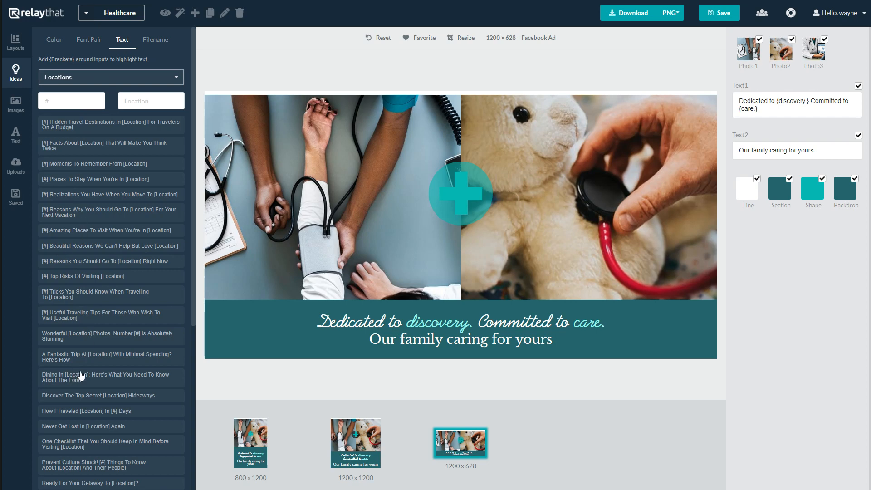
{"action": "mouse_move", "coordinate": [111, 233]}
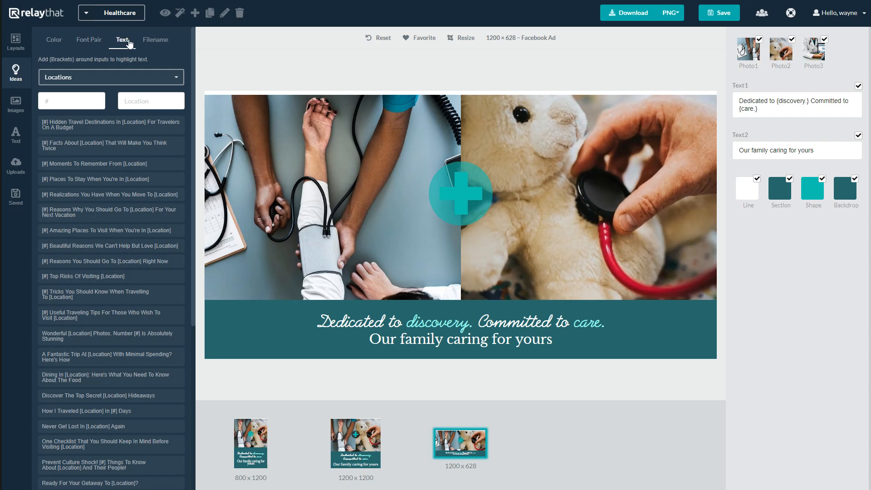
- Switch the headline ideas category to Problems for the 'Here's How to Fix It' headline
{"action": "left_click", "coordinate": [110, 77]}
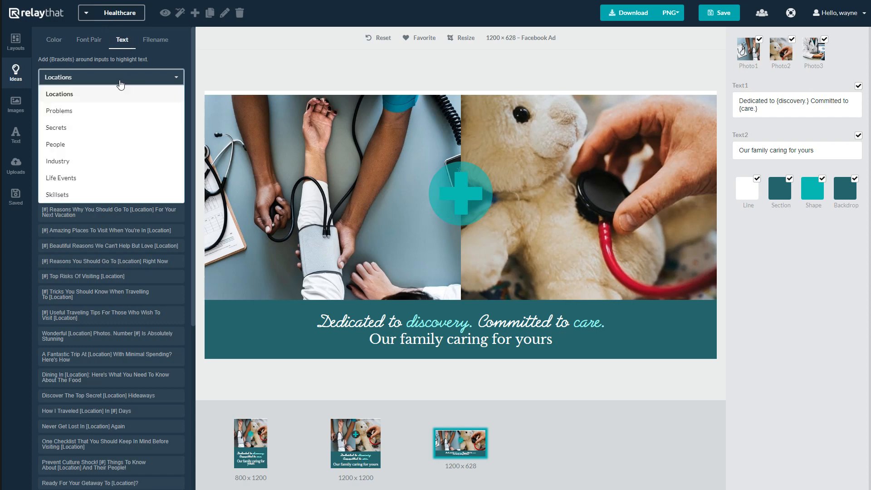
{"action": "mouse_move", "coordinate": [55, 145]}
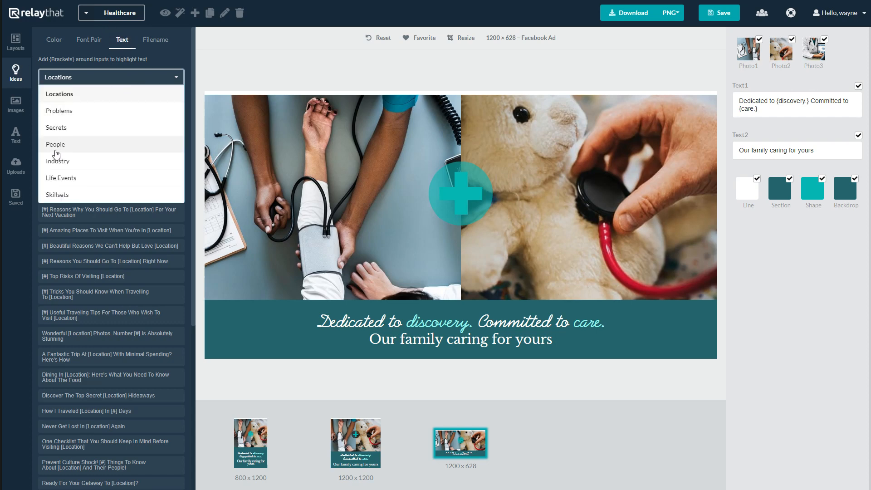
{"action": "mouse_move", "coordinate": [72, 156]}
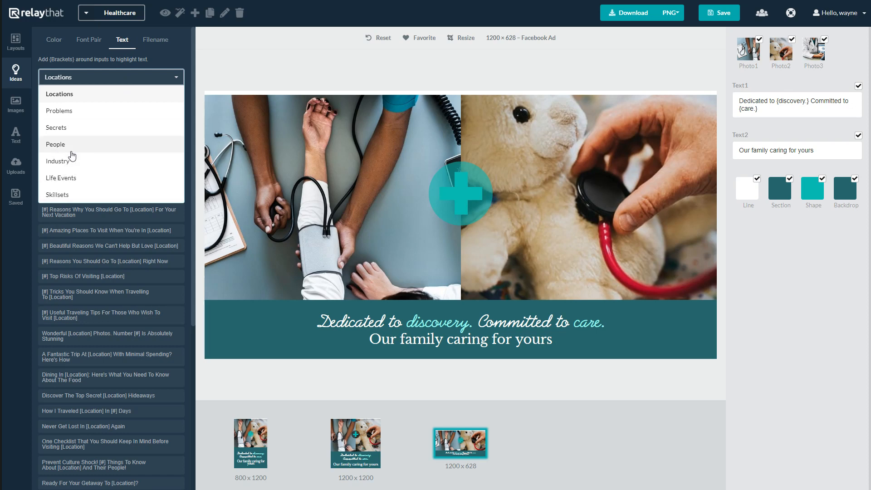
{"action": "left_click", "coordinate": [58, 110]}
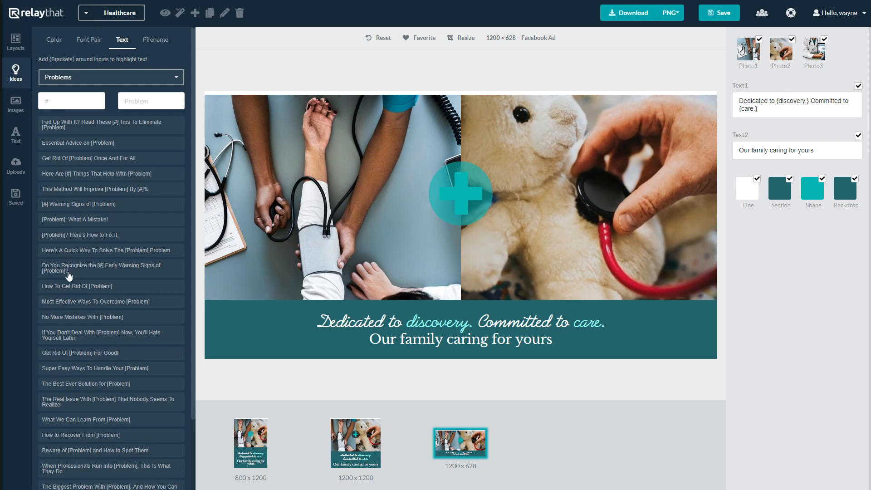
{"action": "mouse_move", "coordinate": [53, 300]}
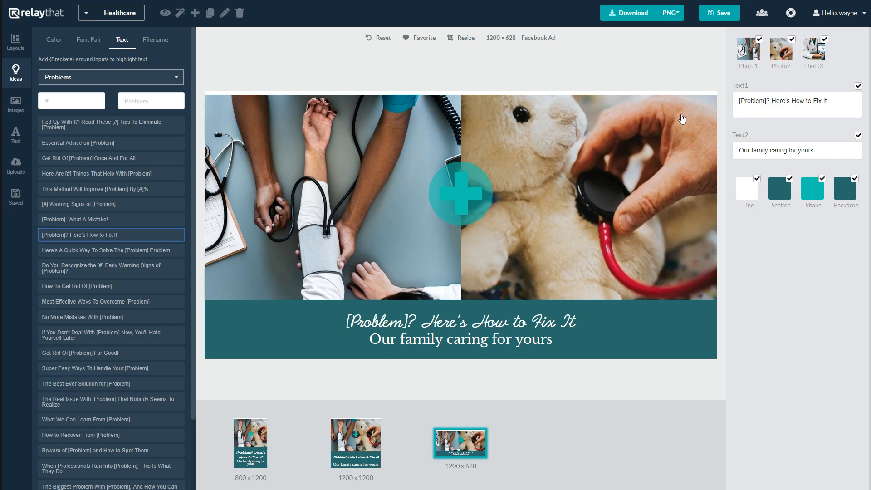
{"action": "mouse_move", "coordinate": [428, 242]}
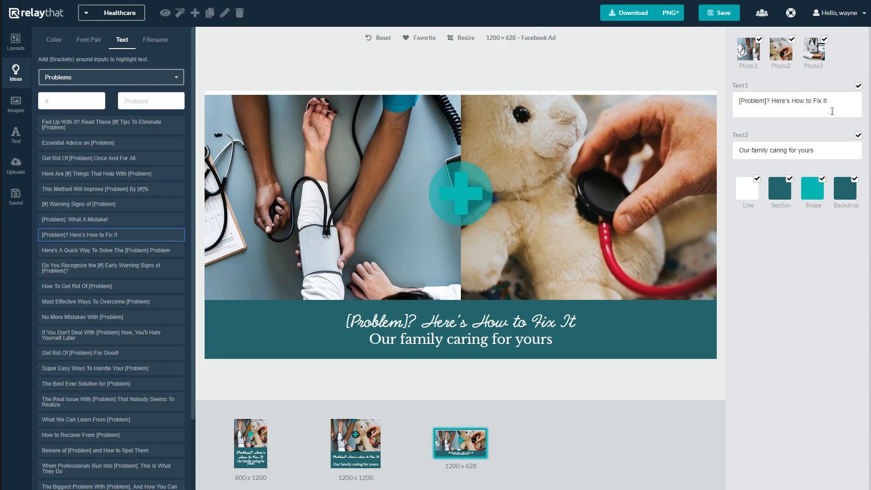
{"action": "mouse_move", "coordinate": [84, 300]}
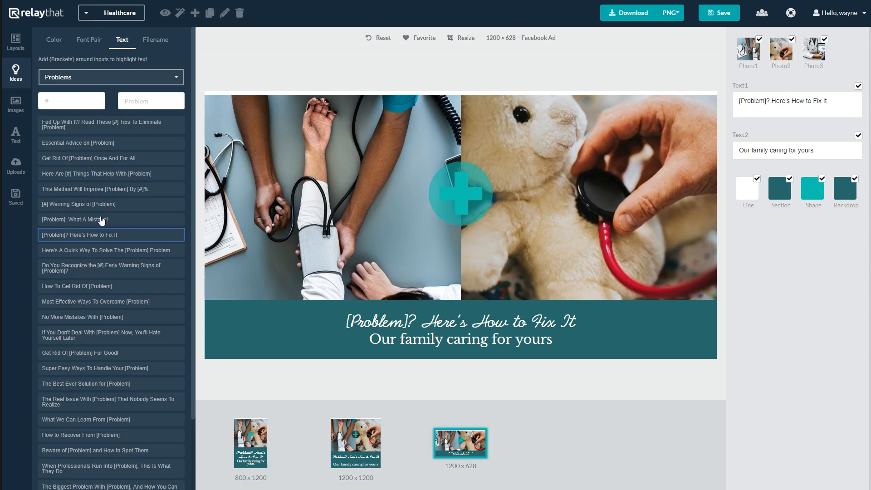
{"action": "mouse_move", "coordinate": [114, 217]}
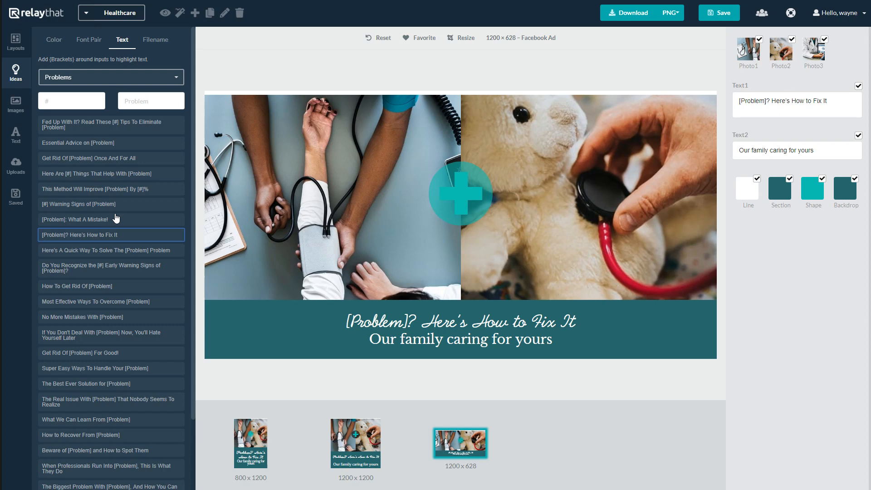
{"action": "mouse_move", "coordinate": [119, 220]}
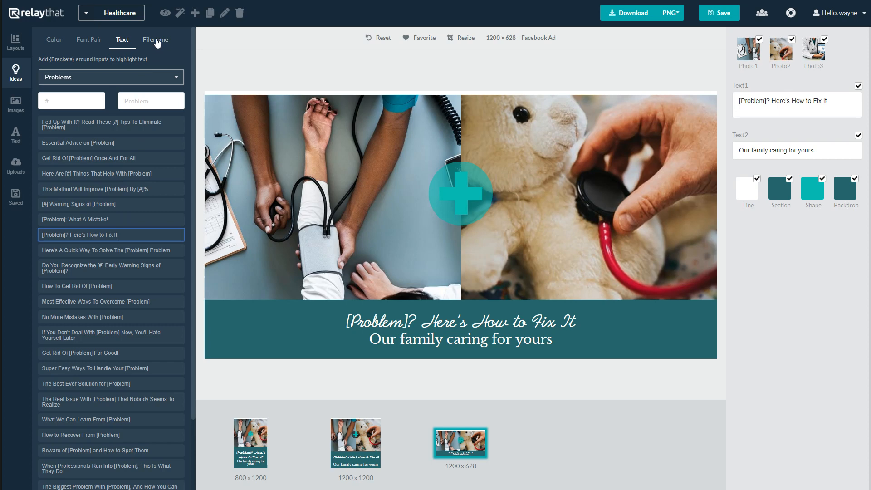
- Add 'doctor' as a new filename keyword, correcting the 'docotr' typo
{"action": "left_click", "coordinate": [155, 39]}
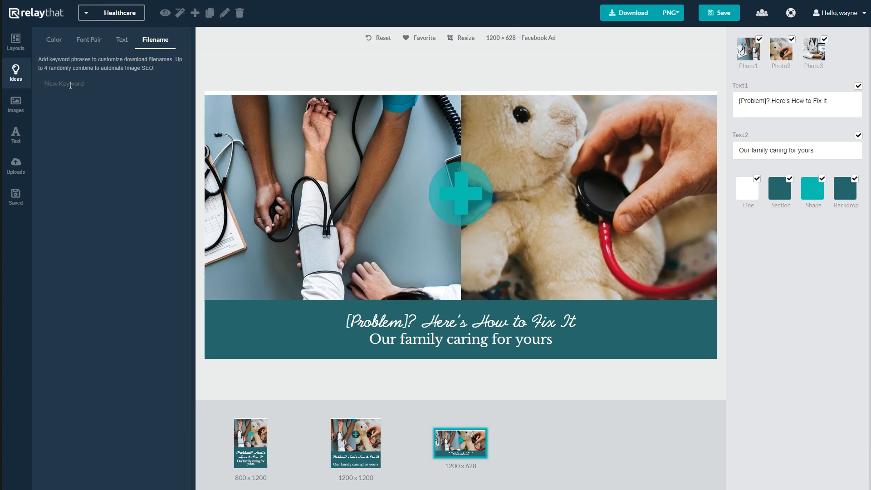
{"action": "type", "text": "docotr"}
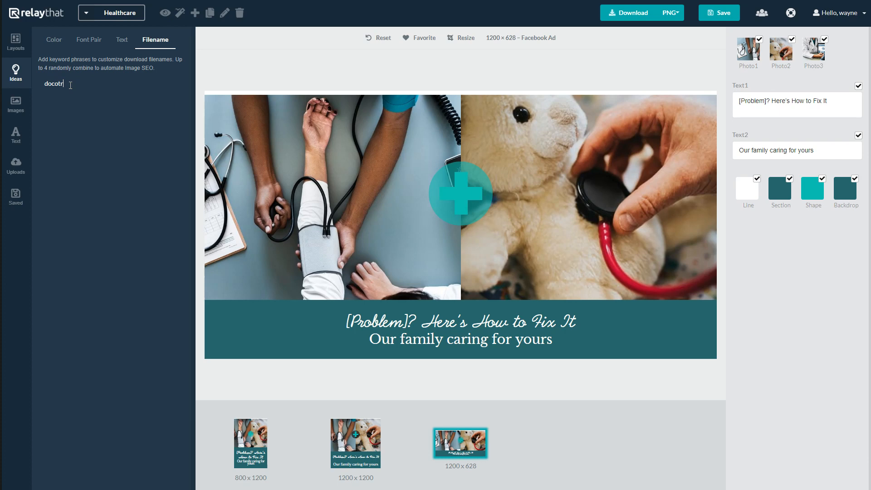
{"action": "type", "text": "doctor"}
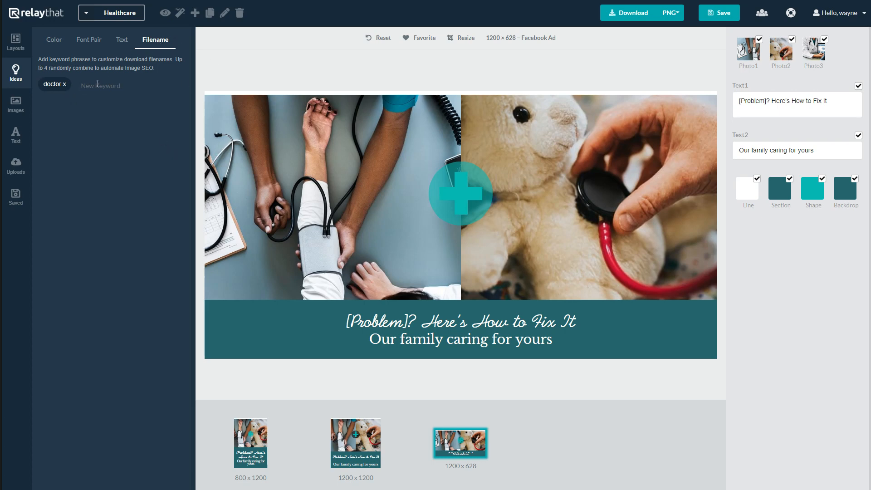
{"action": "mouse_move", "coordinate": [173, 357]}
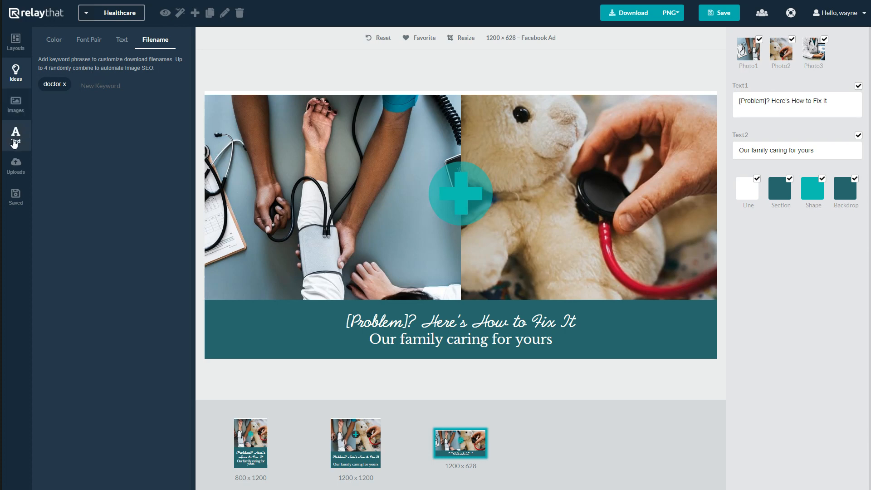
{"action": "left_click", "coordinate": [15, 107]}
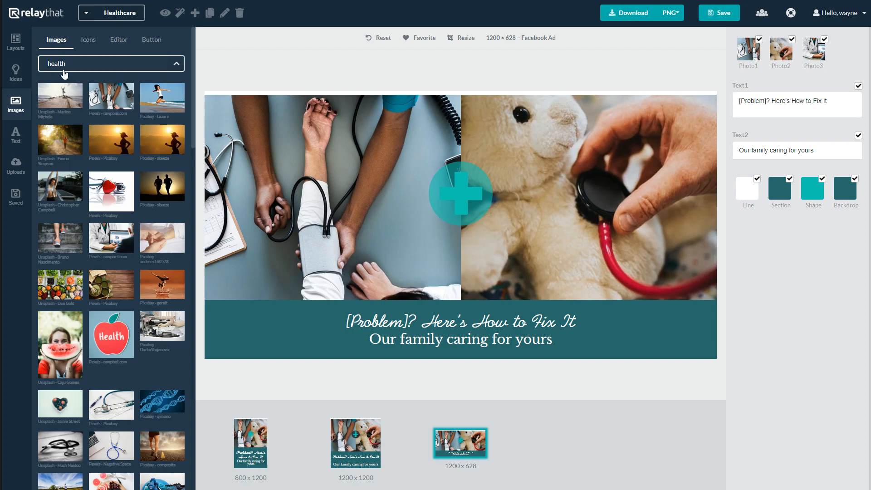
{"action": "scroll", "scroll_direction": "down", "scroll_amount": 3}
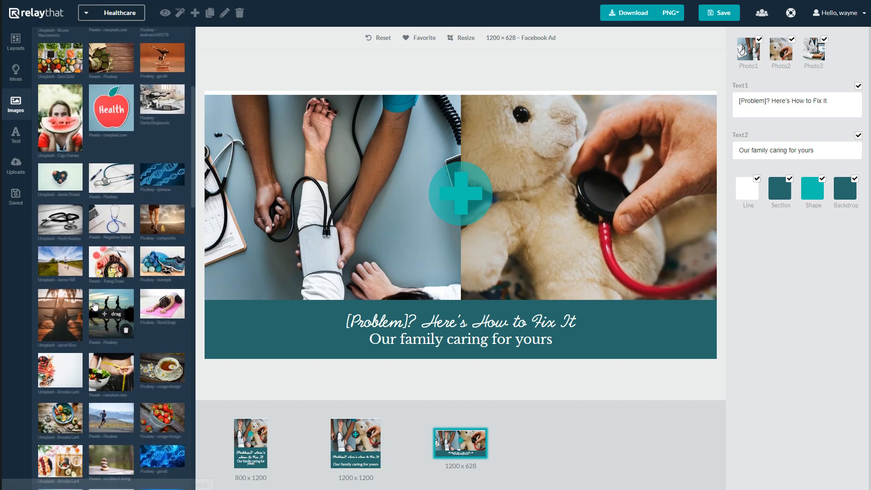
{"action": "scroll", "scroll_direction": "down", "scroll_amount": 3}
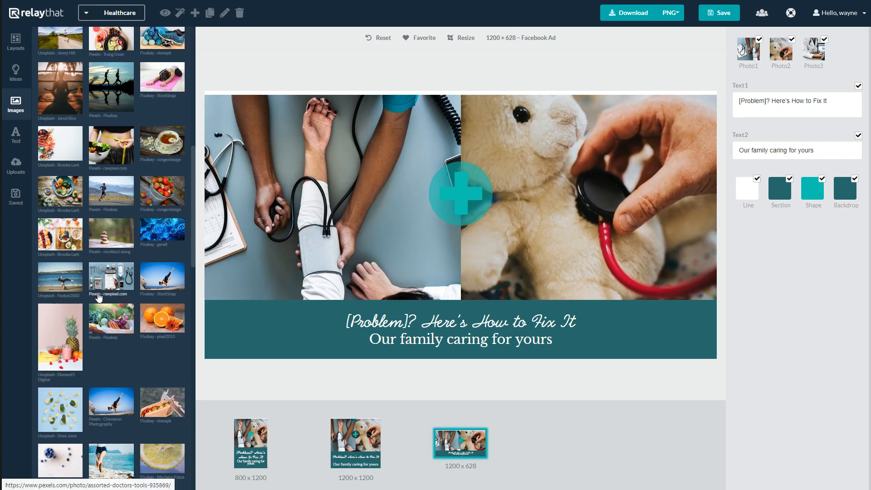
{"action": "scroll", "scroll_direction": "down", "scroll_amount": 3}
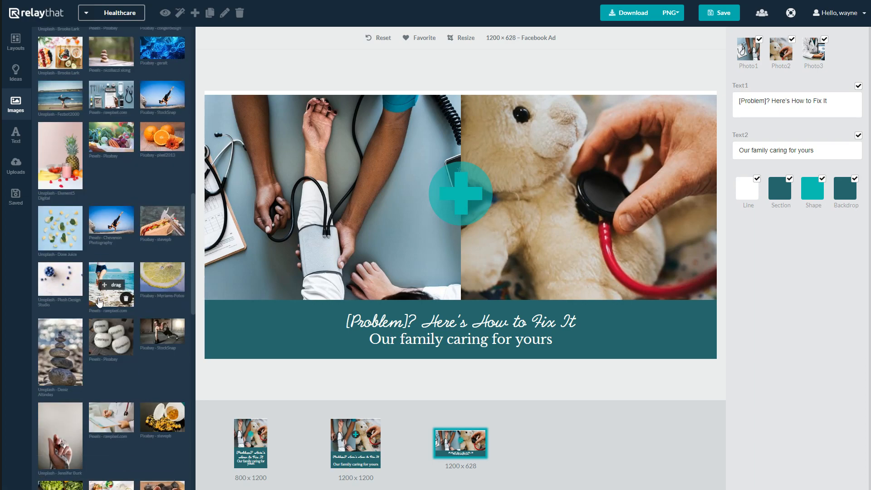
{"action": "mouse_move", "coordinate": [110, 286]}
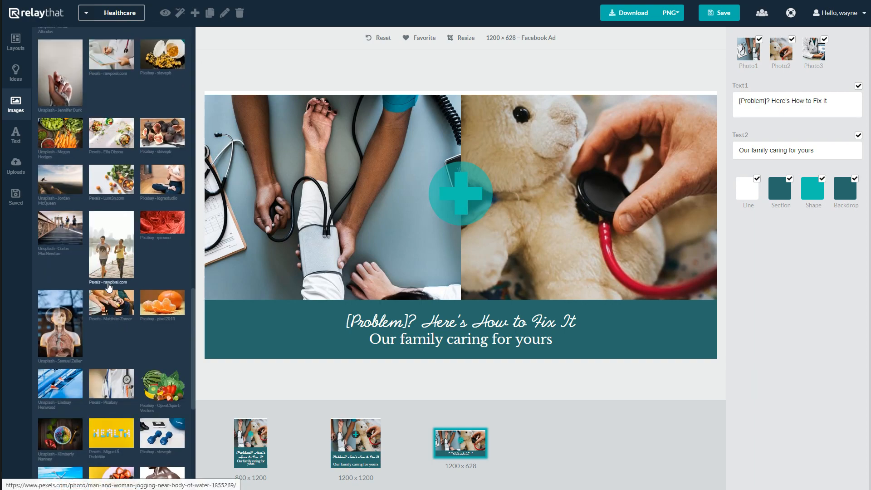
{"action": "scroll", "scroll_direction": "down", "scroll_amount": 3}
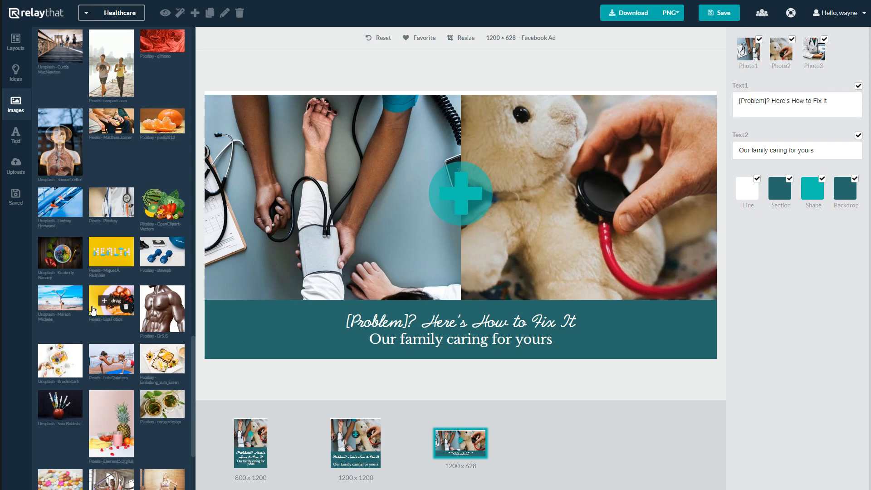
{"action": "scroll", "scroll_direction": "down", "scroll_amount": 3}
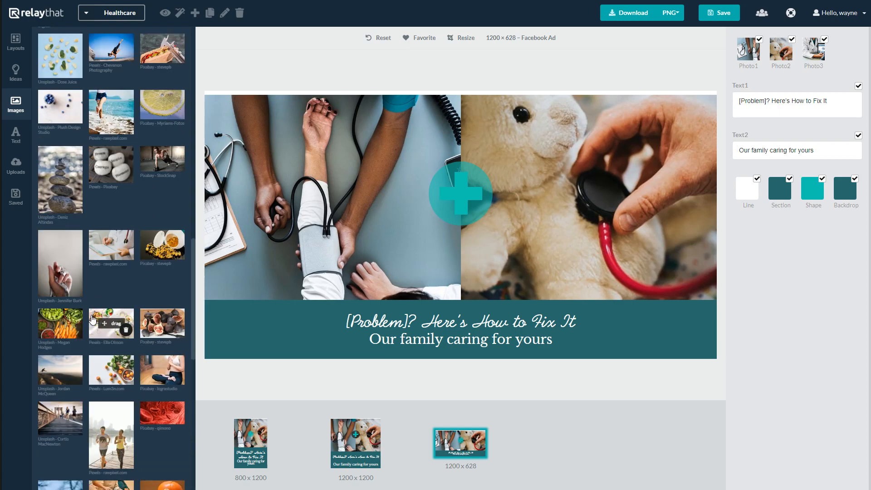
{"action": "scroll", "scroll_direction": "down", "scroll_amount": 3}
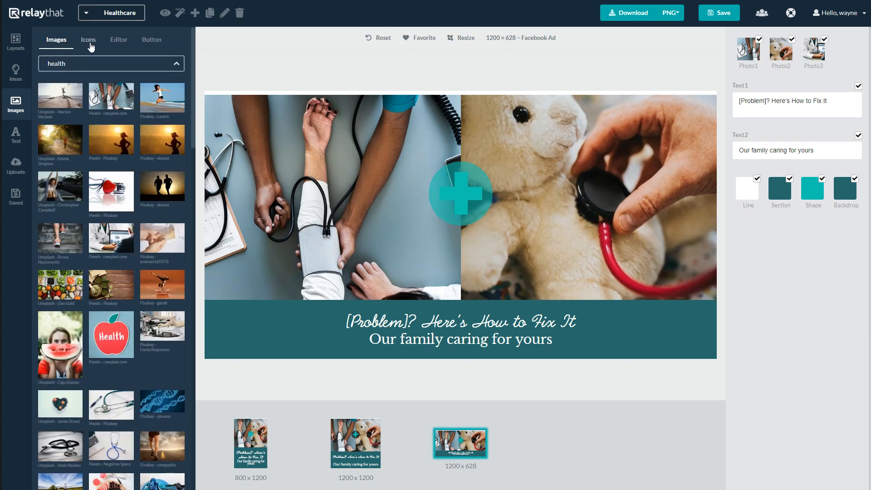
- Search icons for 'health' and scroll through the results to the heart-pulse icon
{"action": "left_click", "coordinate": [88, 39]}
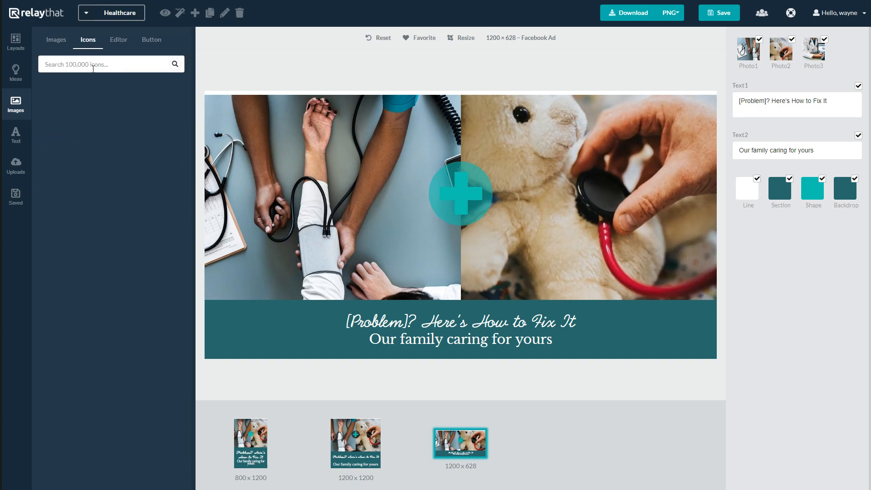
{"action": "type", "text": "health"}
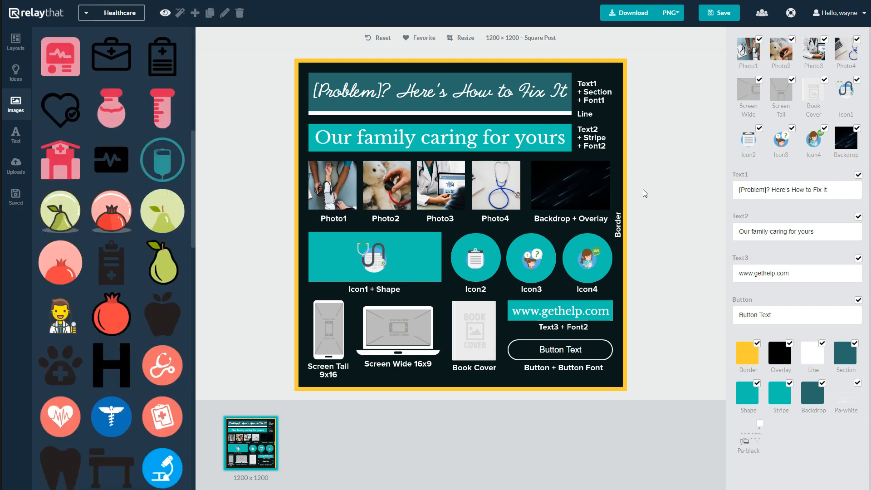
{"action": "scroll", "scroll_direction": "down", "scroll_amount": 3}
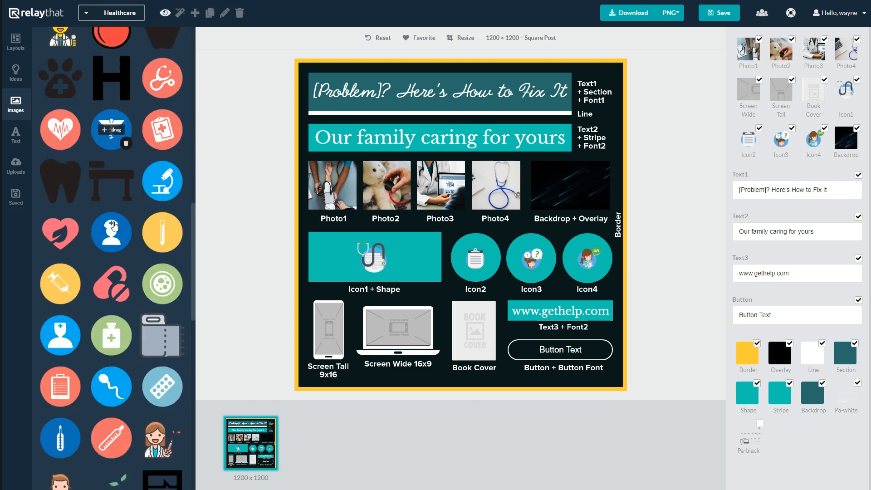
{"action": "scroll", "scroll_direction": "down", "scroll_amount": 3}
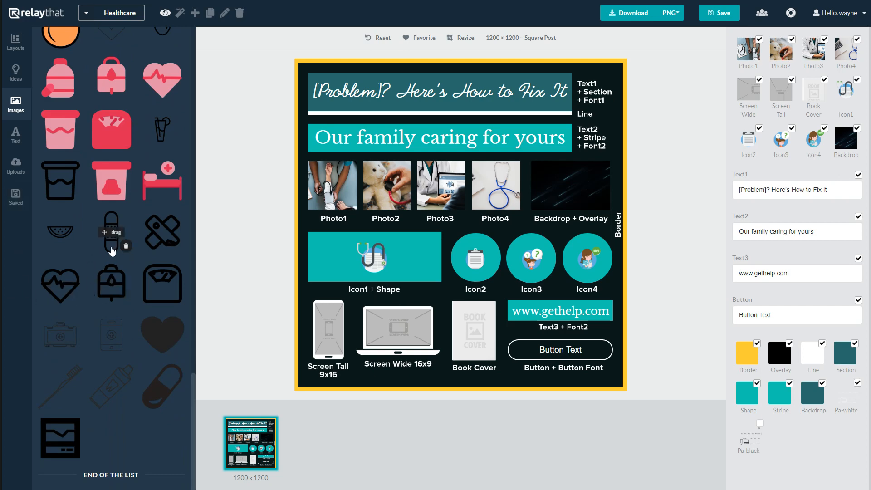
{"action": "mouse_move", "coordinate": [587, 261]}
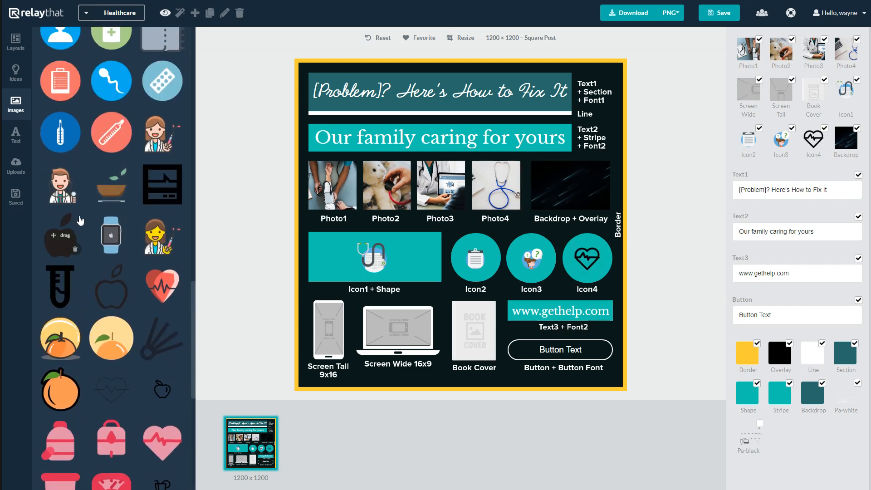
{"action": "scroll", "scroll_direction": "down", "scroll_amount": 3}
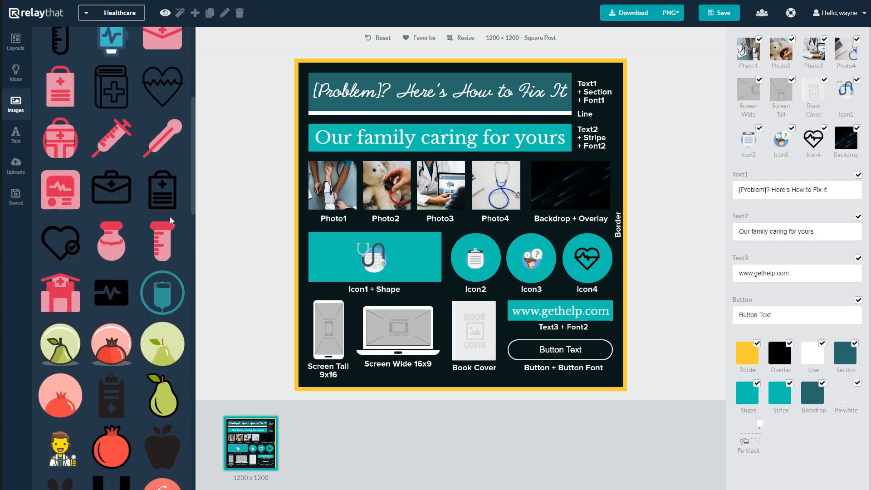
{"action": "mouse_move", "coordinate": [165, 13]}
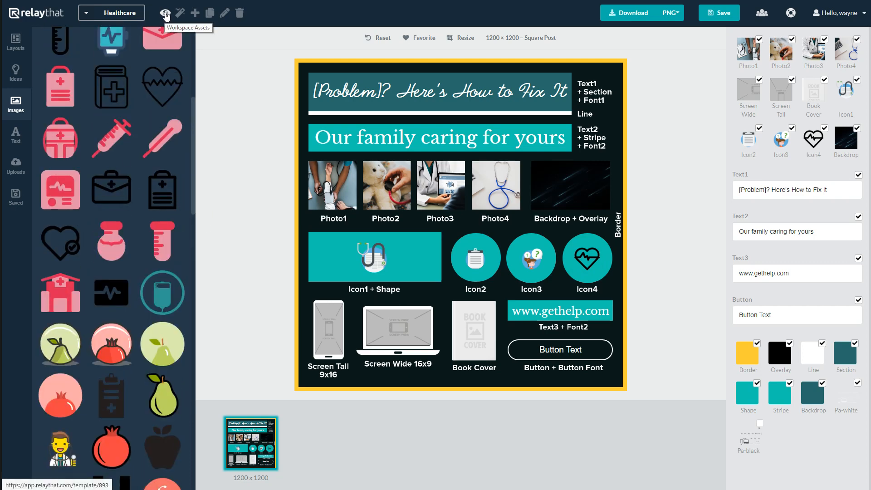
{"action": "mouse_move", "coordinate": [180, 13]}
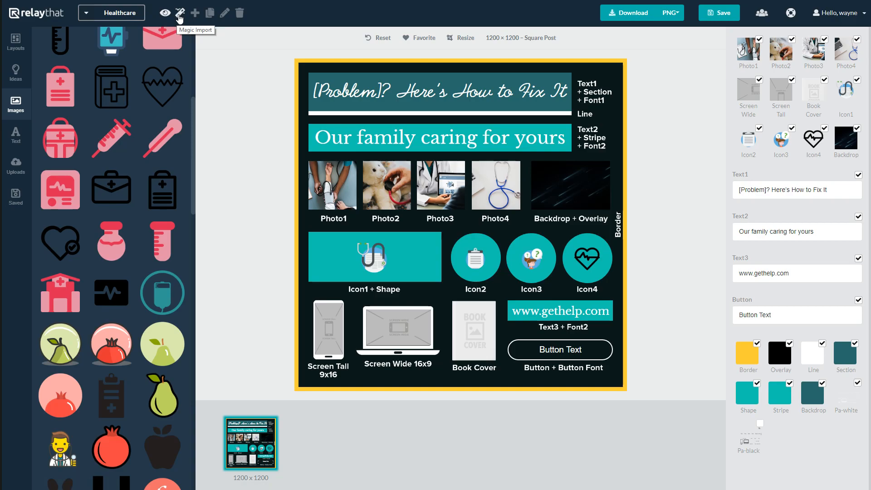
{"action": "left_click", "coordinate": [179, 13]}
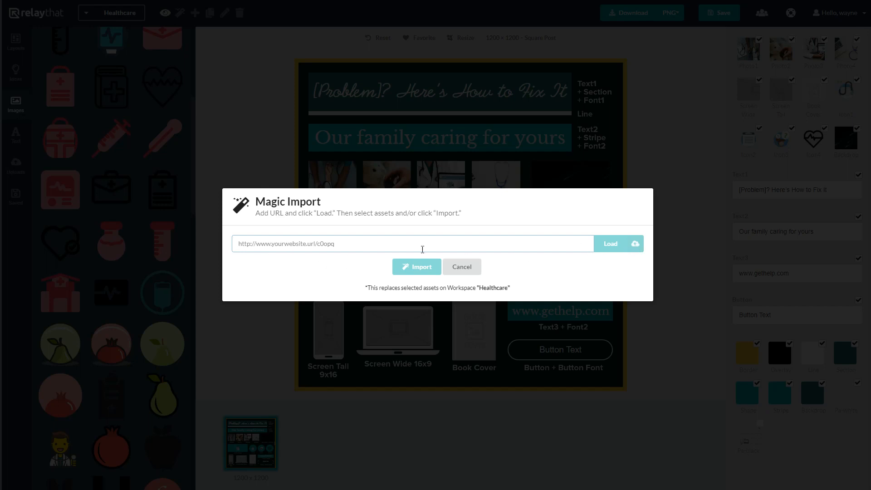
{"action": "mouse_move", "coordinate": [392, 235]}
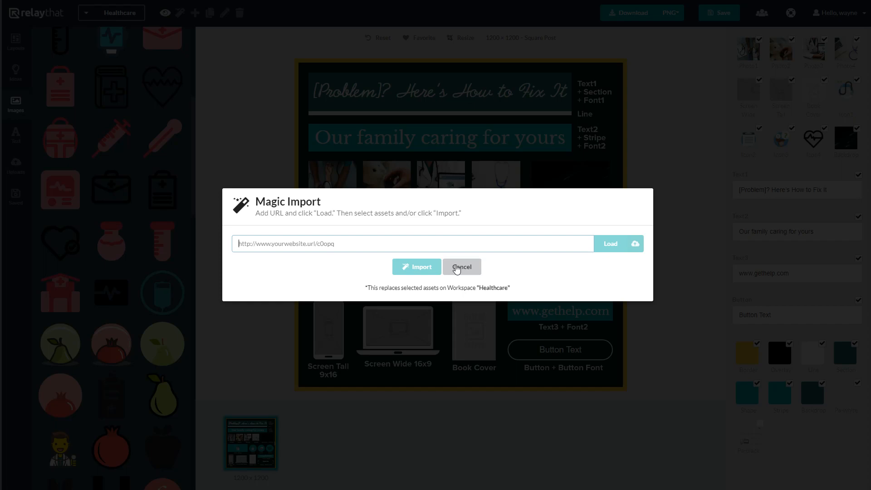
{"action": "left_click", "coordinate": [462, 267]}
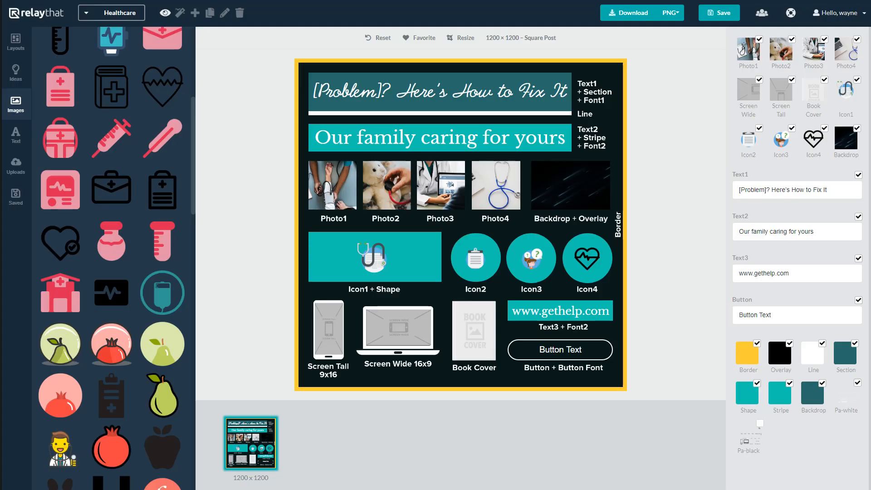
{"action": "mouse_move", "coordinate": [195, 13]}
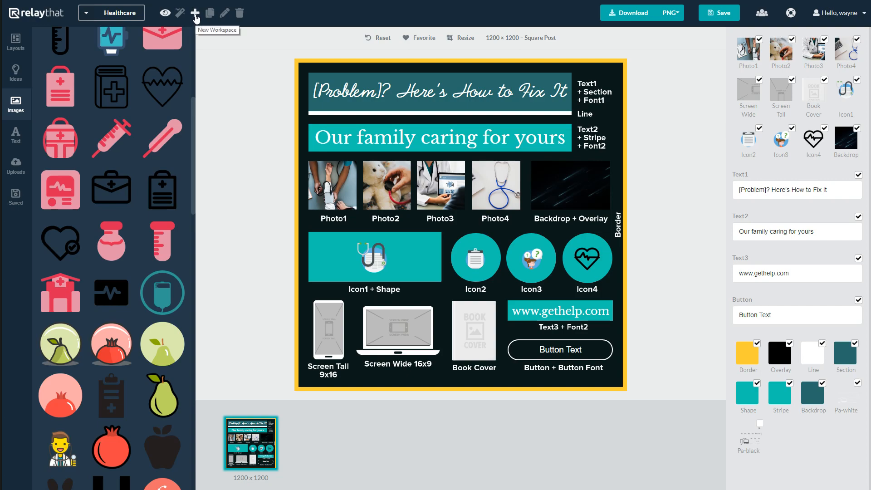
{"action": "left_click", "coordinate": [195, 12]}
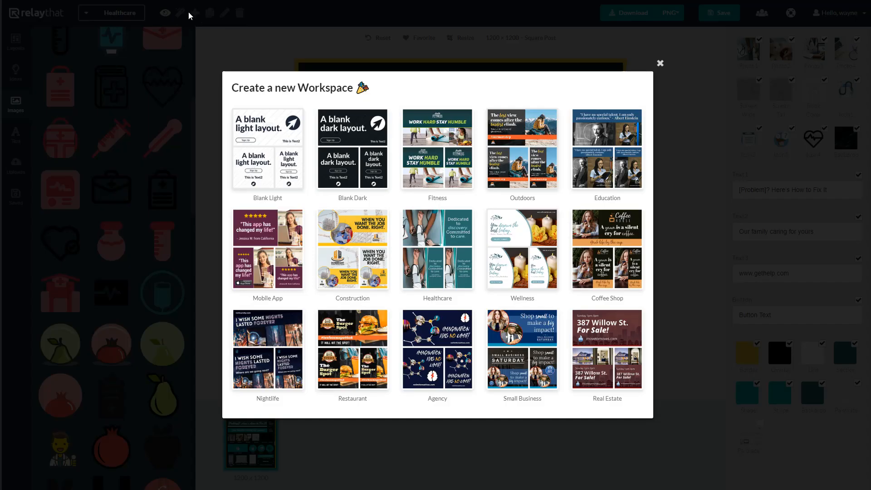
{"action": "mouse_move", "coordinate": [505, 158]}
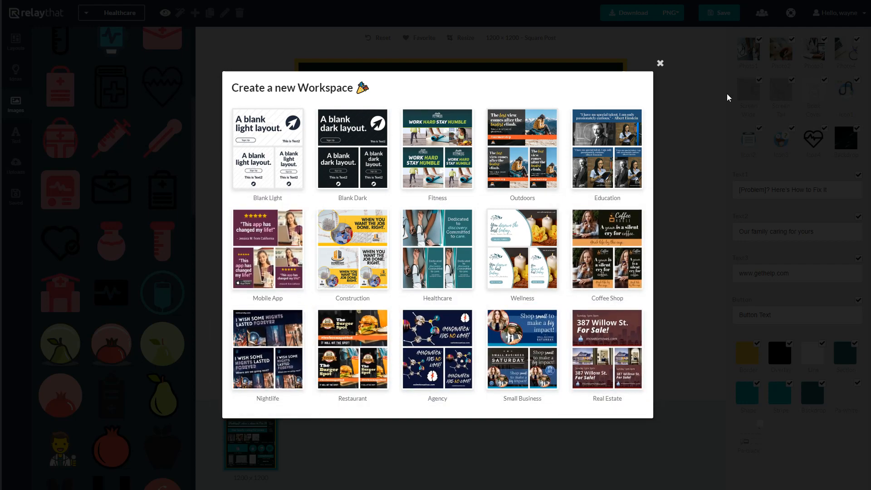
{"action": "left_click", "coordinate": [661, 62]}
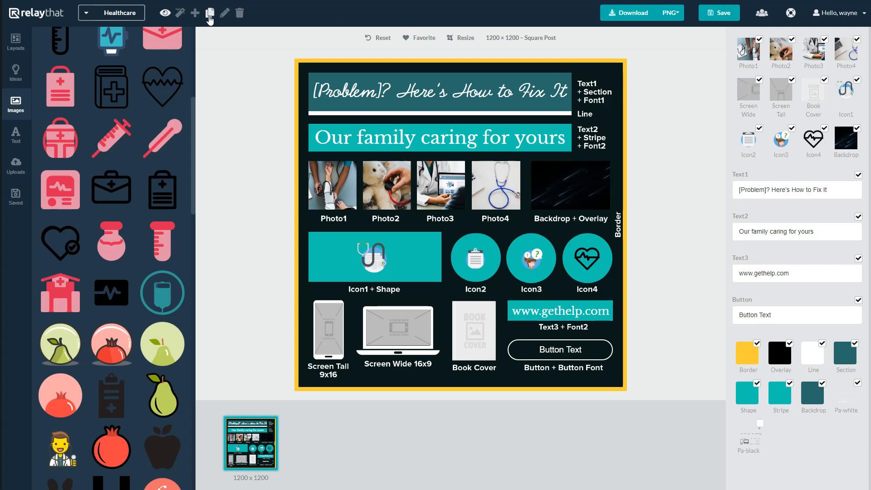
{"action": "mouse_move", "coordinate": [225, 13]}
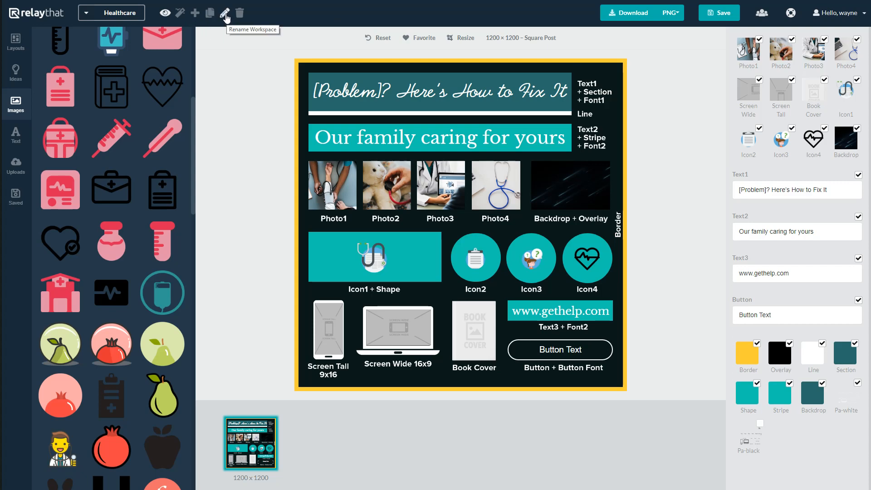
{"action": "mouse_move", "coordinate": [240, 12]}
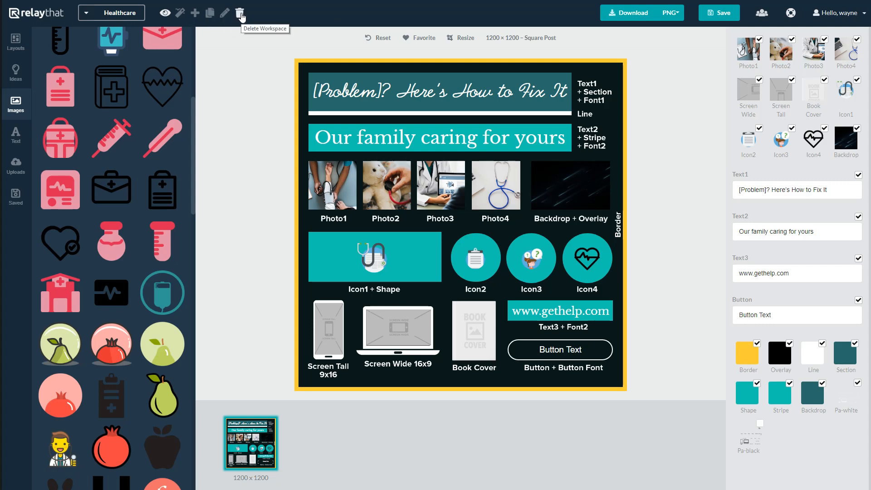
{"action": "mouse_move", "coordinate": [210, 13]}
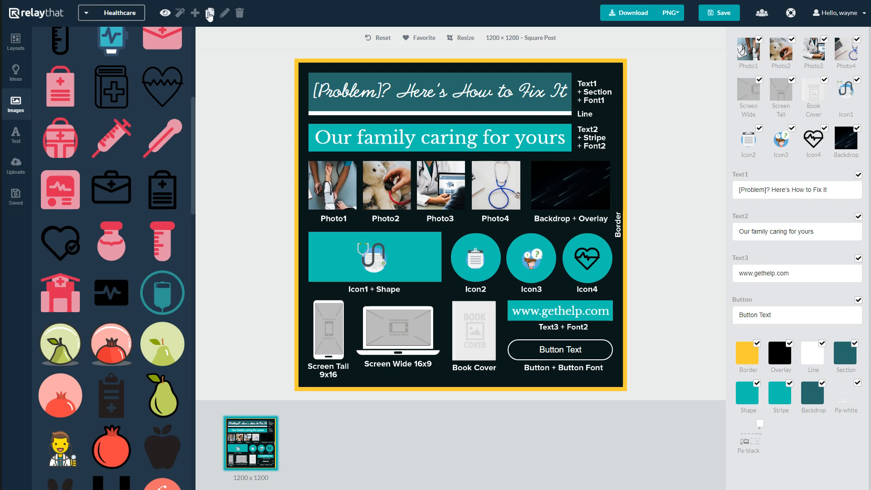
{"action": "mouse_move", "coordinate": [210, 12]}
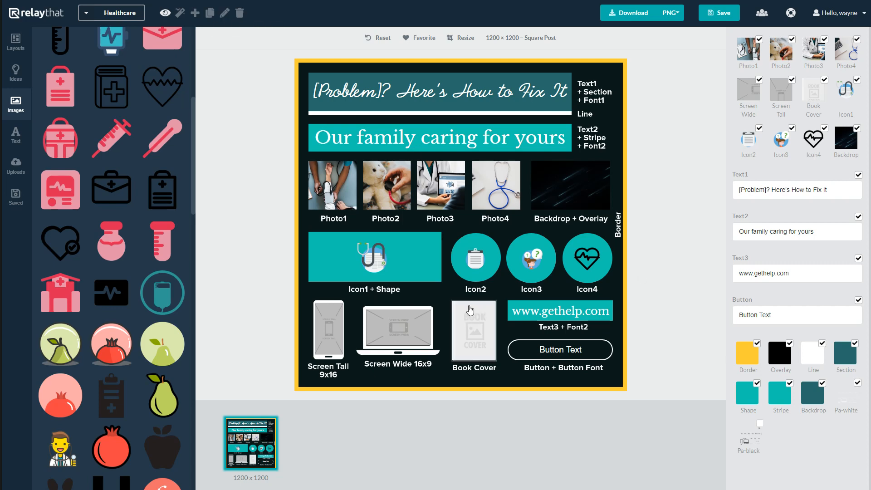
{"action": "mouse_move", "coordinate": [162, 293]}
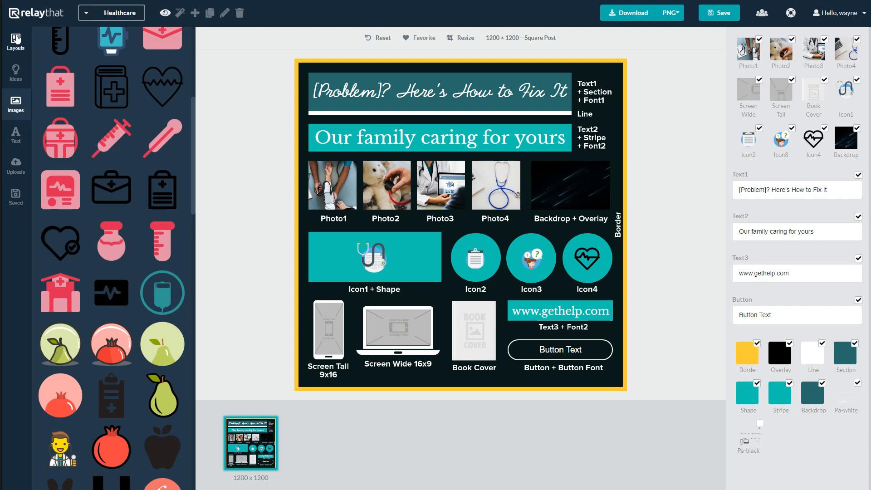
- Show the Healthcare workspace's layout thumbnails in the side panel
{"action": "left_click", "coordinate": [16, 38]}
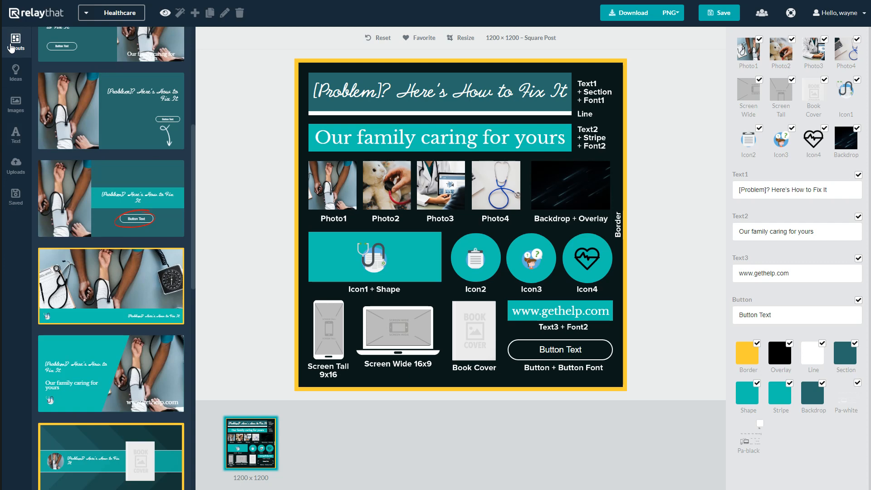
{"action": "mouse_move", "coordinate": [267, 254]}
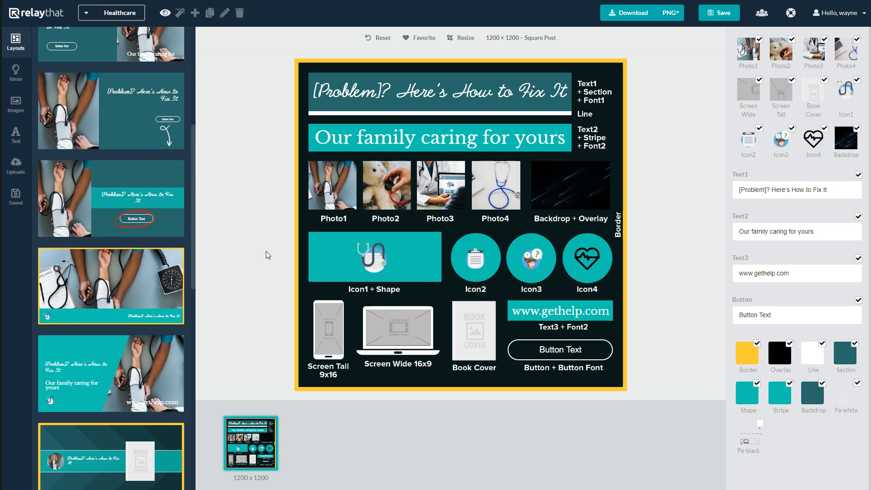
{"action": "mouse_move", "coordinate": [653, 263]}
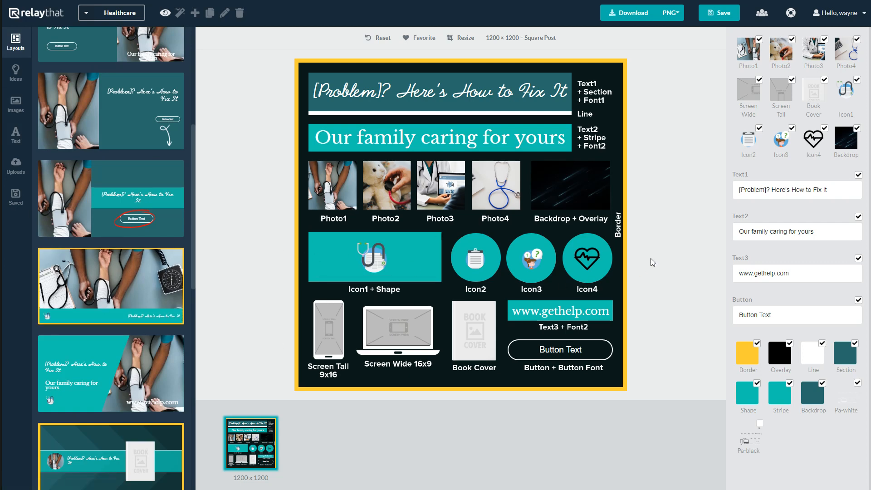